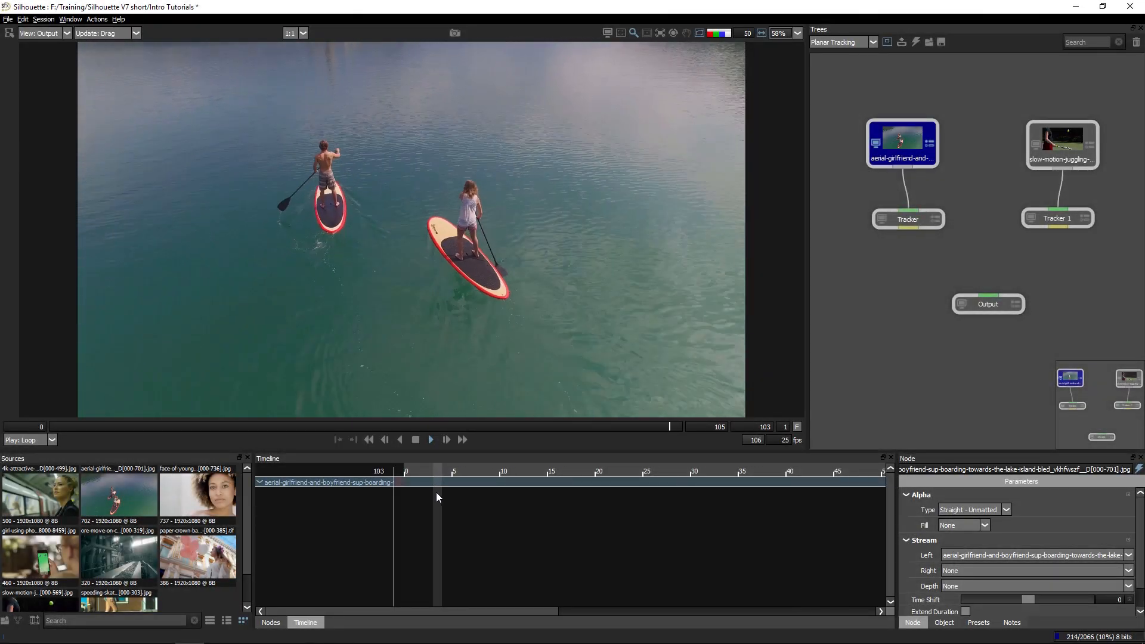
Step: Select the Tracker node under the aerial paddleboard source to show its planar tracking settings
left_click(415, 439)
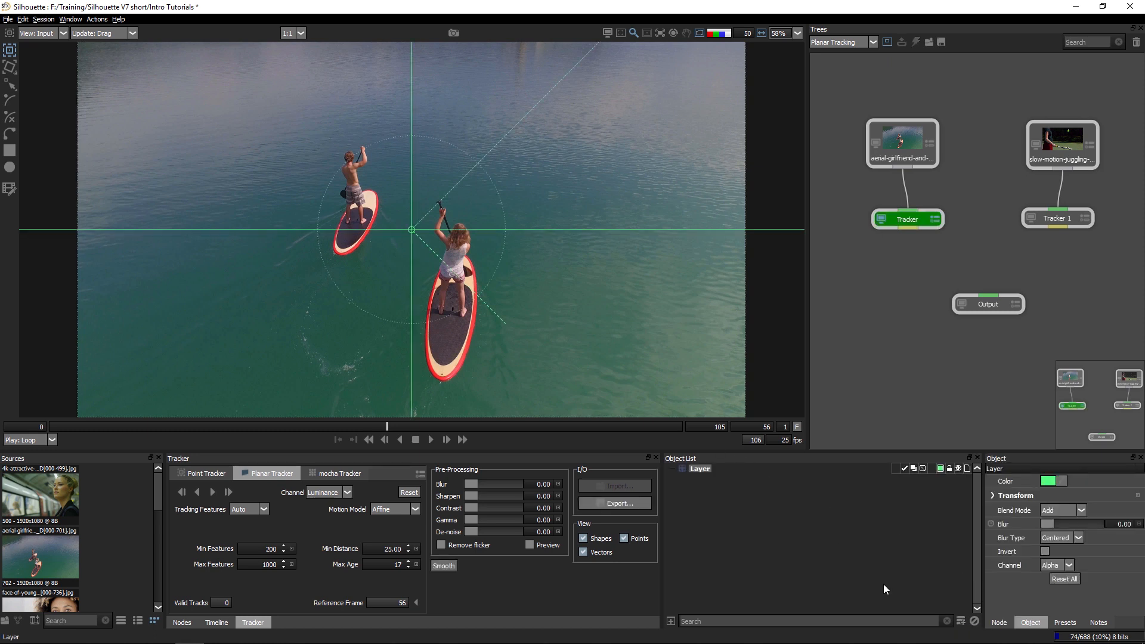
mouse_move(781, 491)
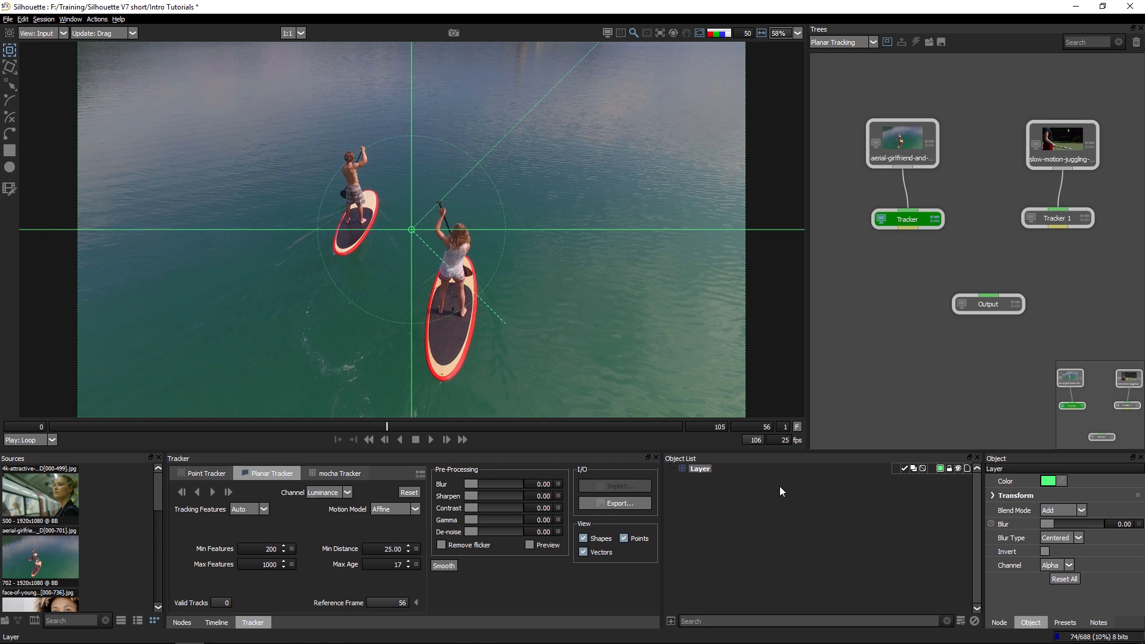
Step: Rename the tracker's Layer object to Paddleboard R
left_click(699, 469)
type("Paddleboard R")
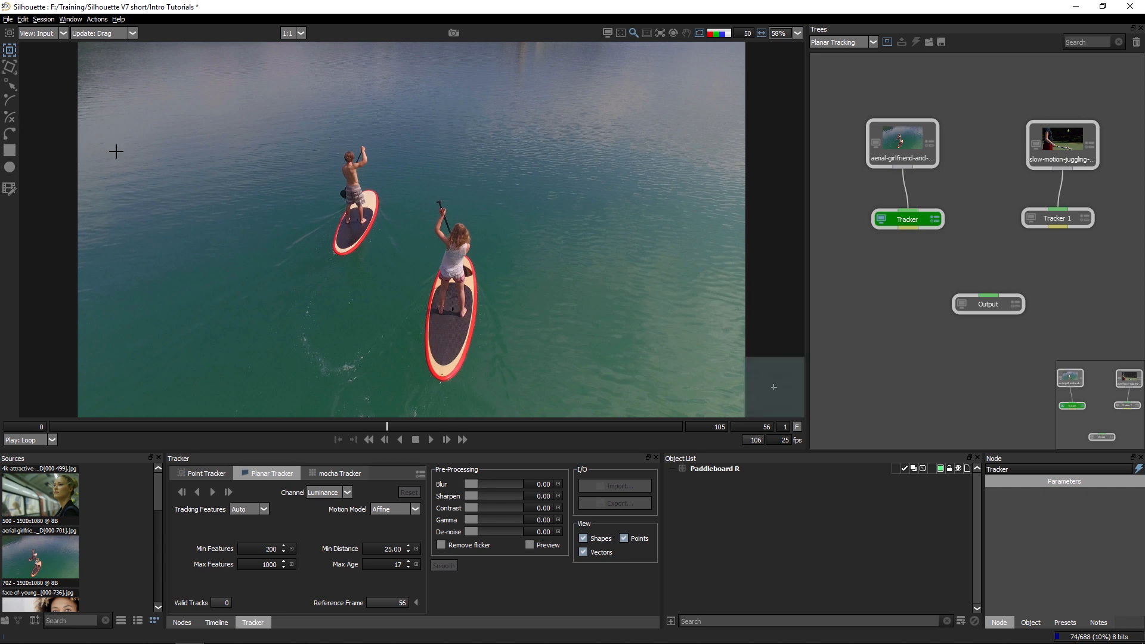
Step: Draw an X-Spline on the rear of the paddleboard and color it #00aaff
left_click(216, 622)
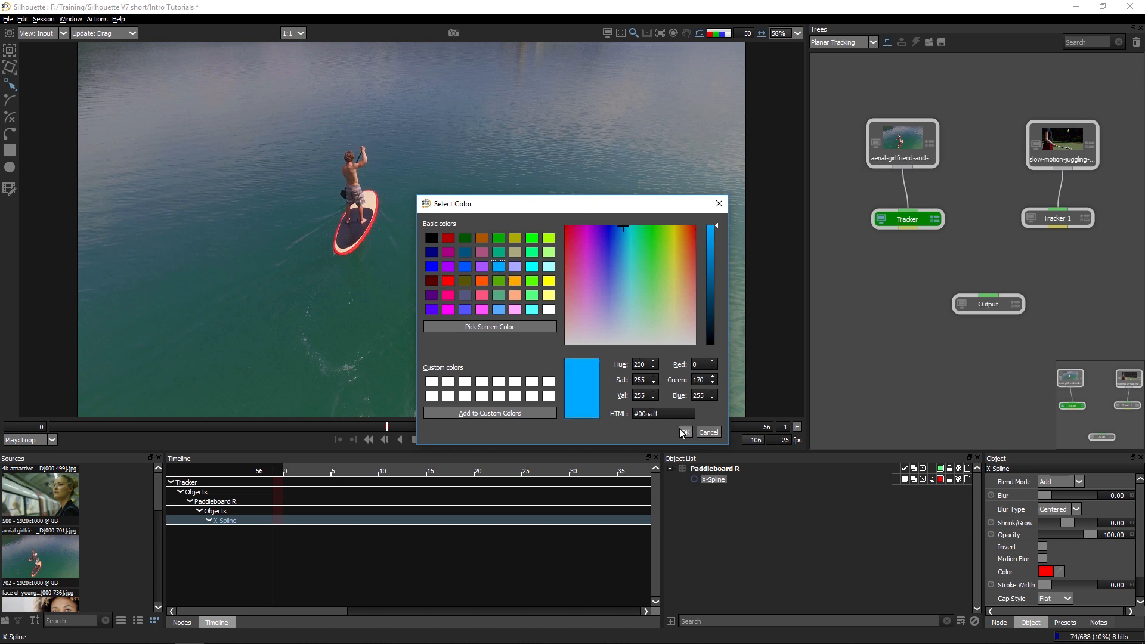
left_click(684, 432)
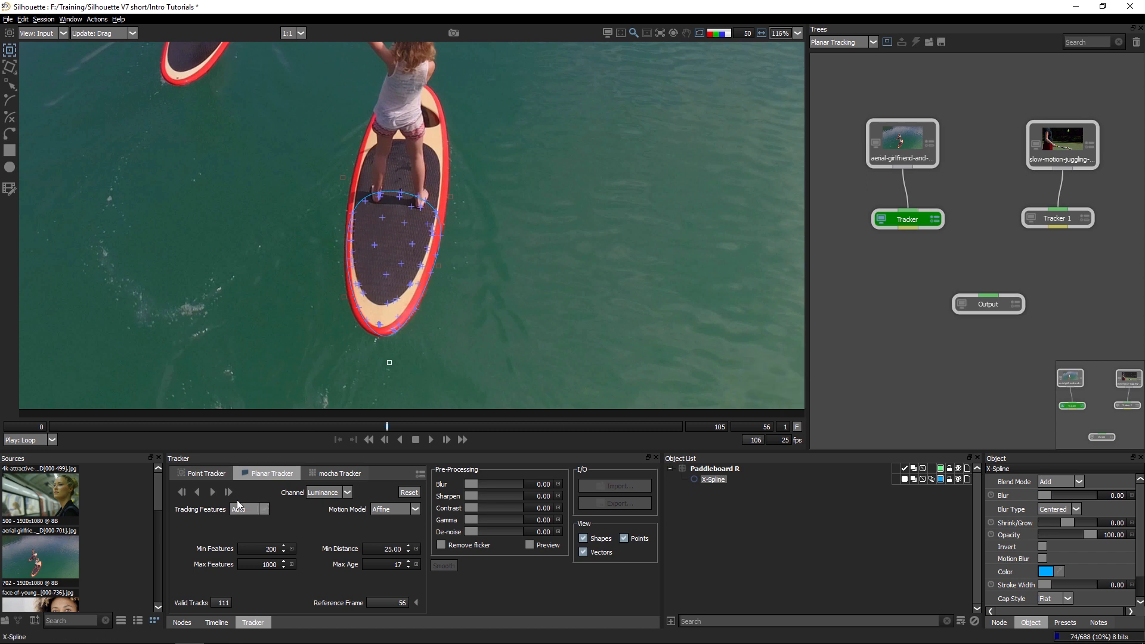
Step: Try Corners and Ridges as tracking features, then settle on Edges
left_click(248, 509)
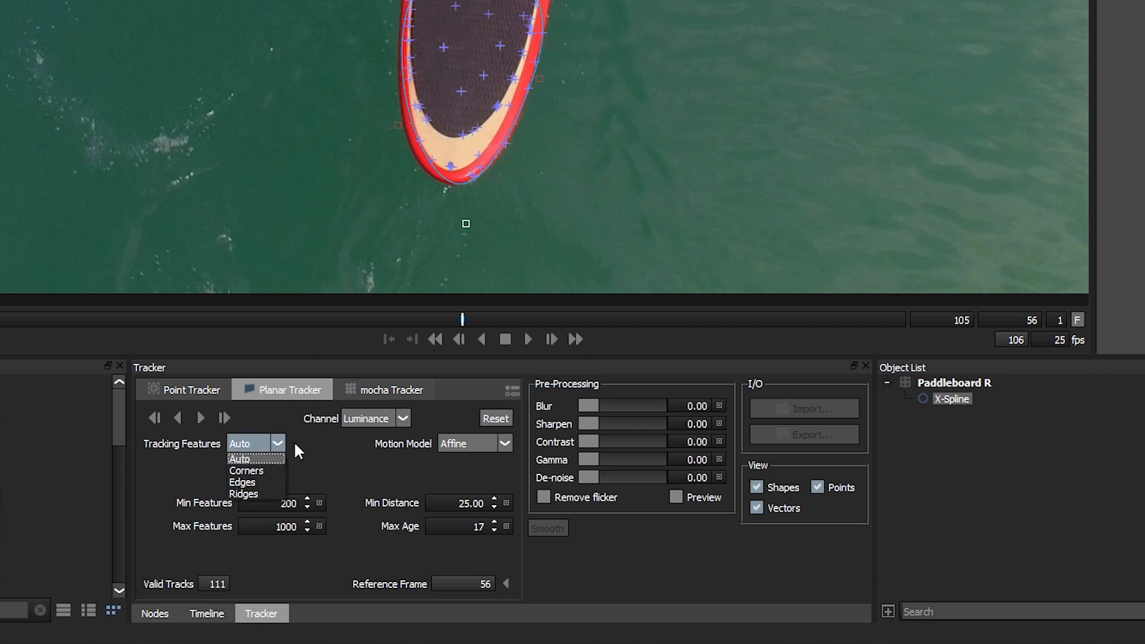
mouse_move(283, 473)
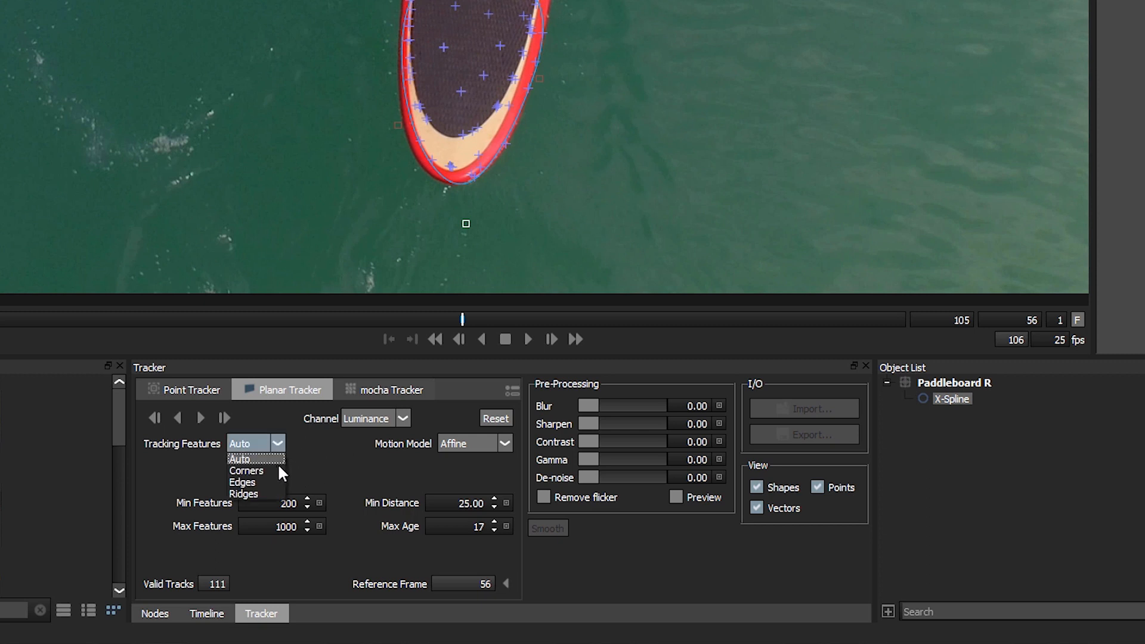
mouse_move(264, 464)
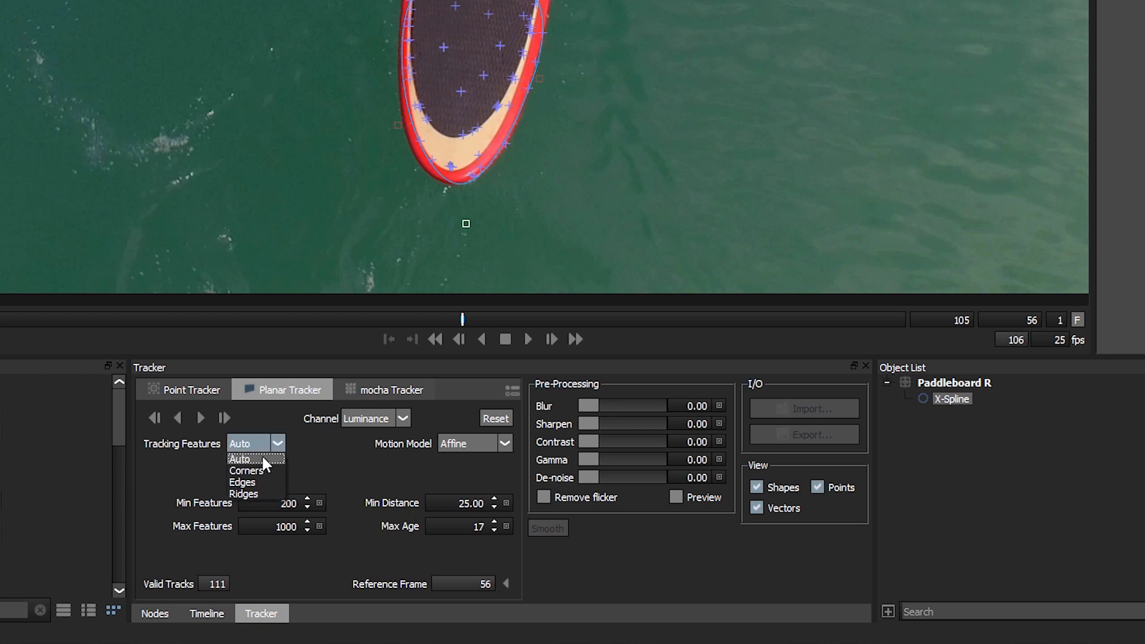
mouse_move(168, 399)
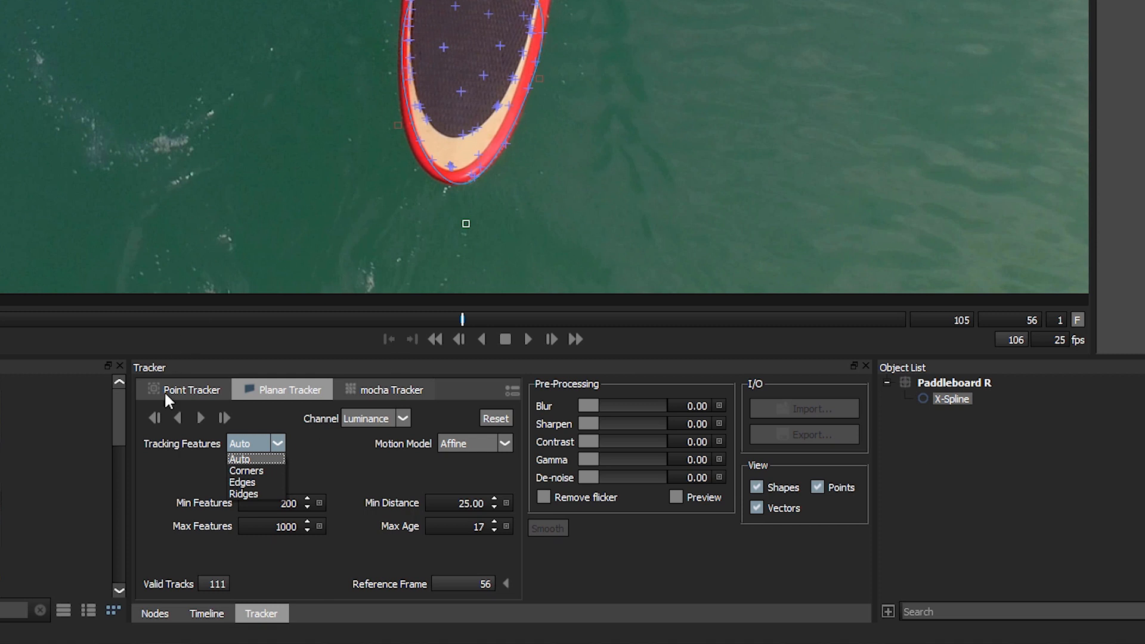
mouse_move(255, 364)
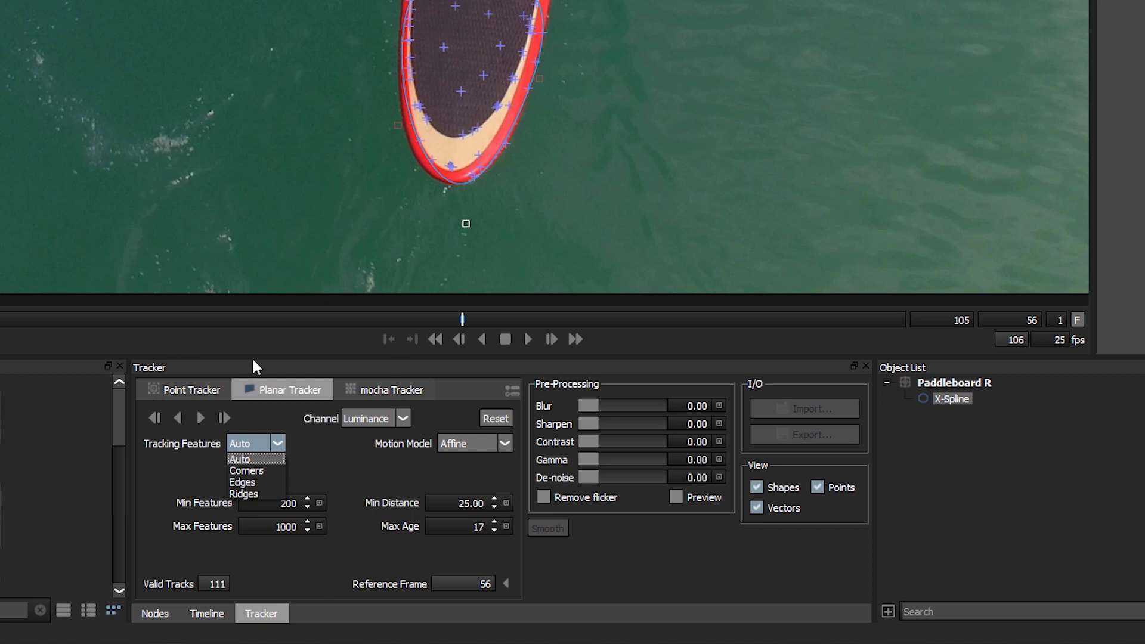
mouse_move(493, 106)
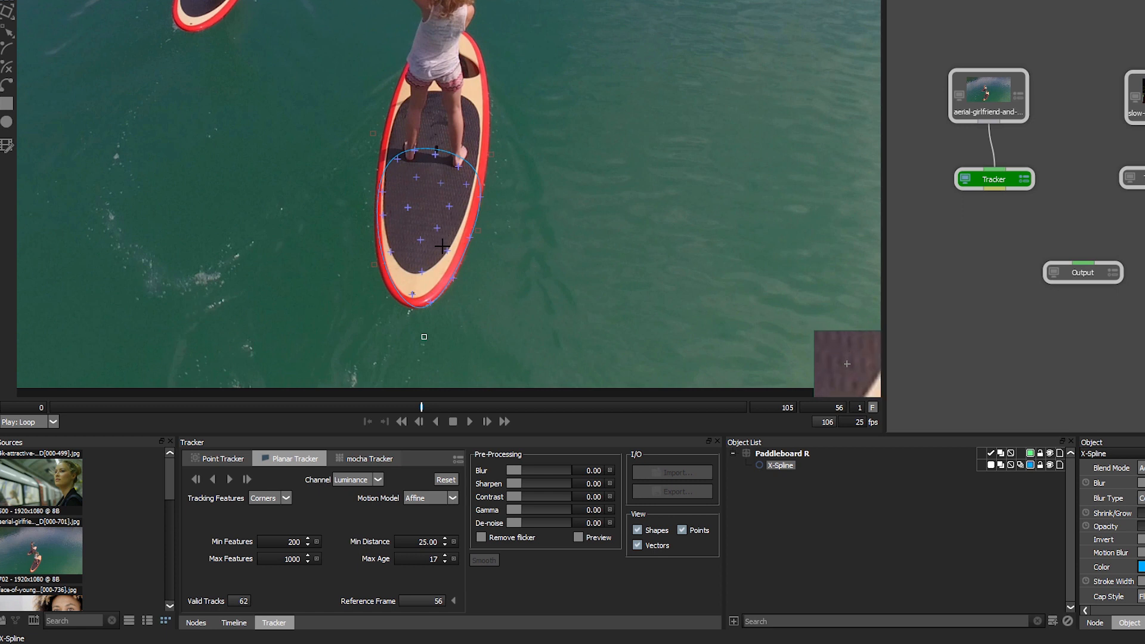
left_click(269, 497)
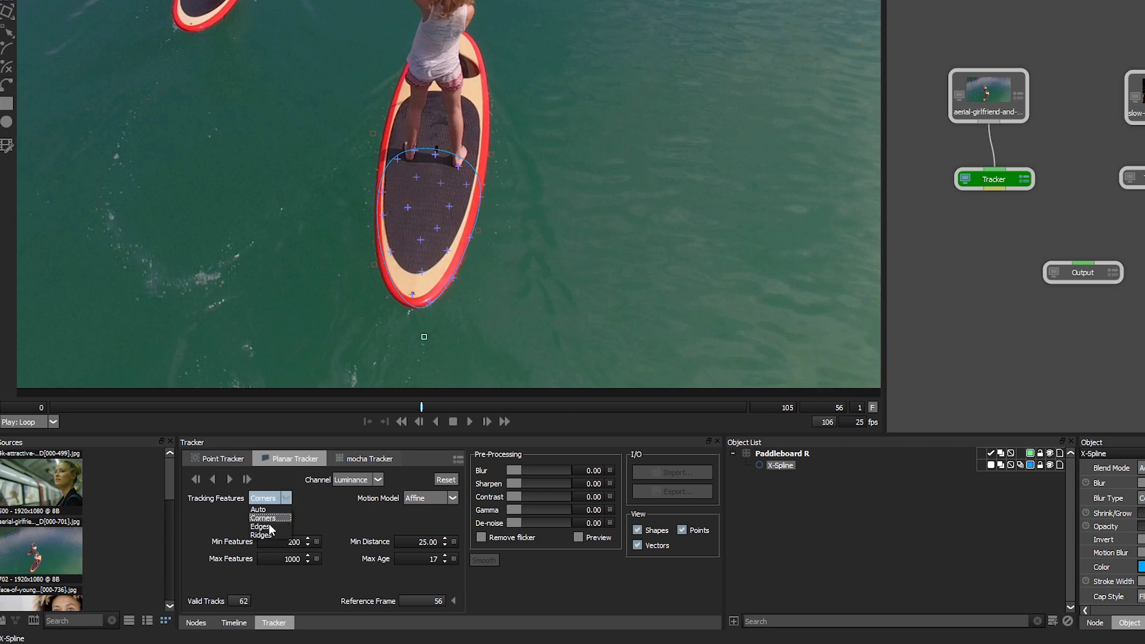
left_click(261, 527)
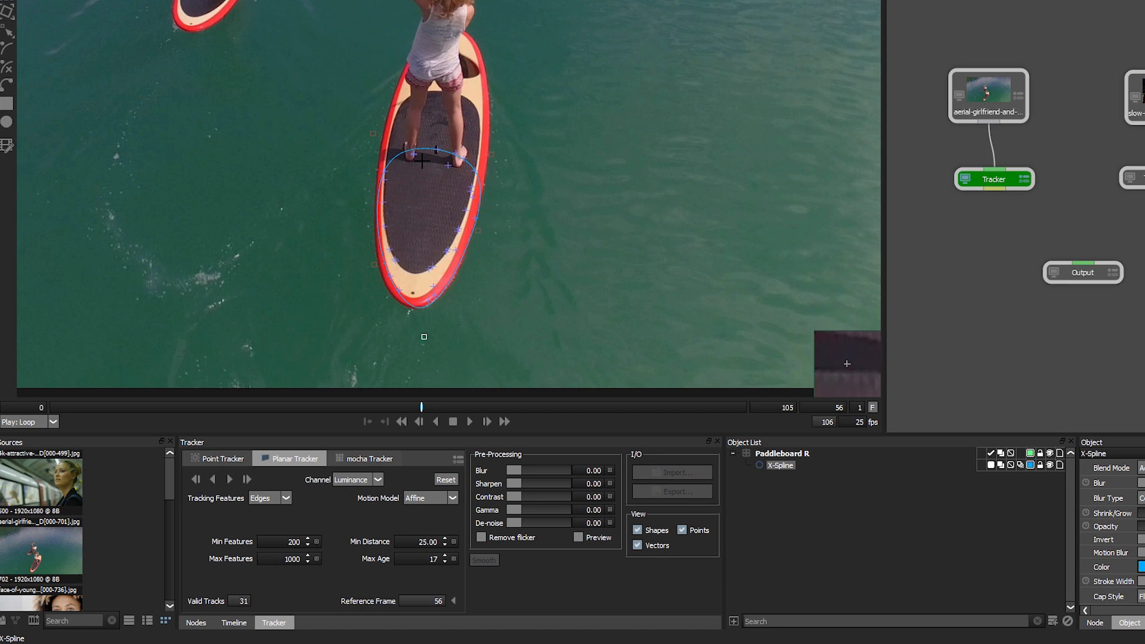
left_click(267, 497)
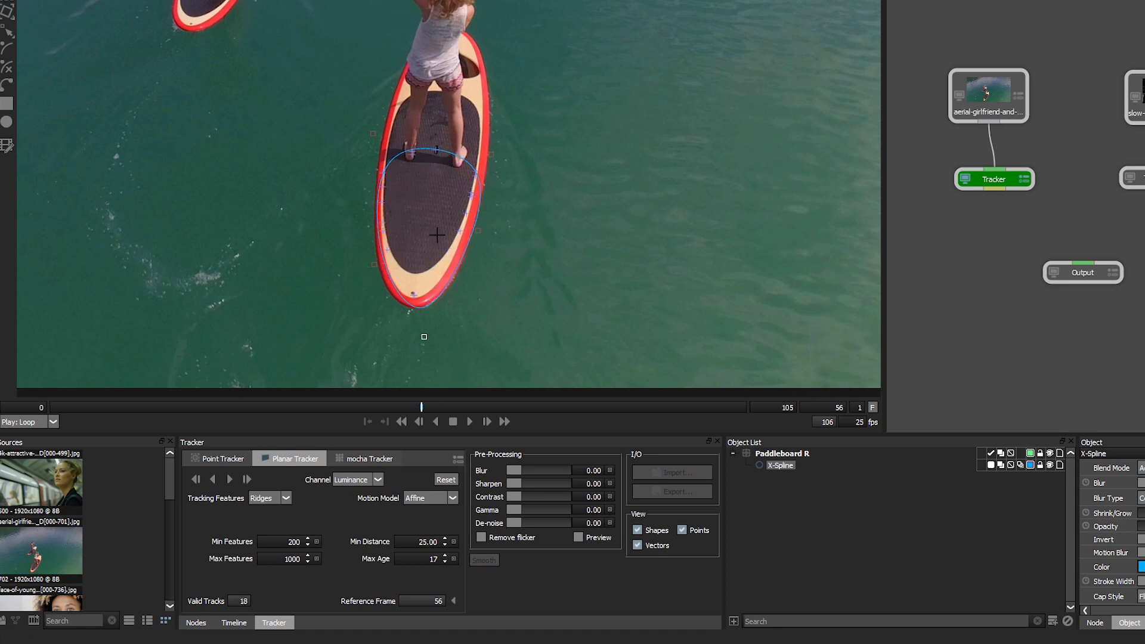
left_click(269, 497)
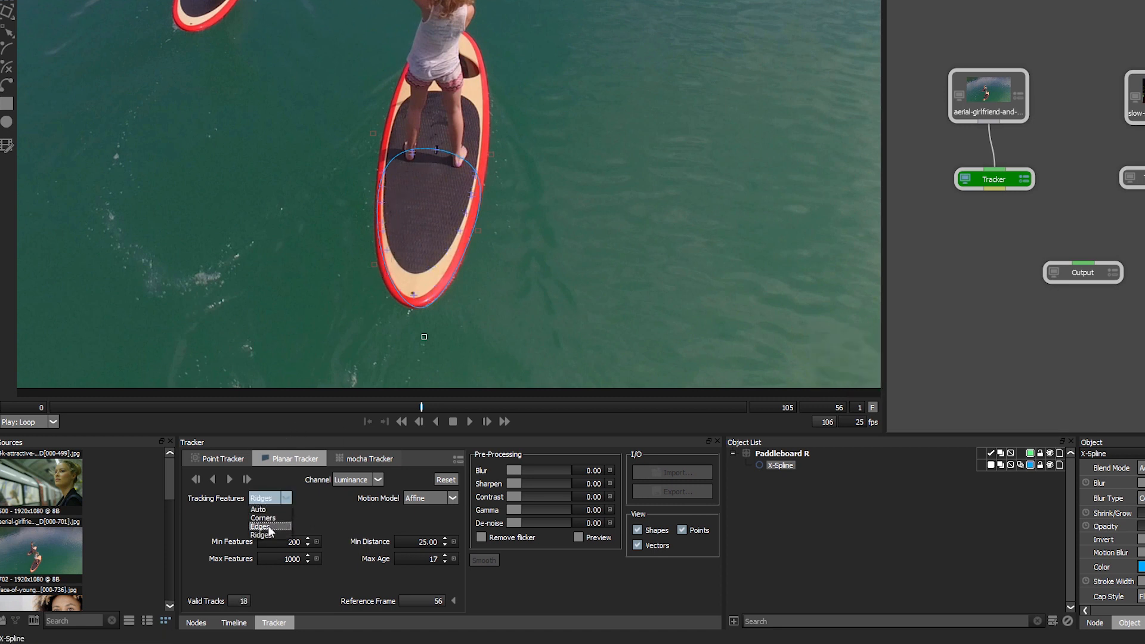
left_click(258, 509)
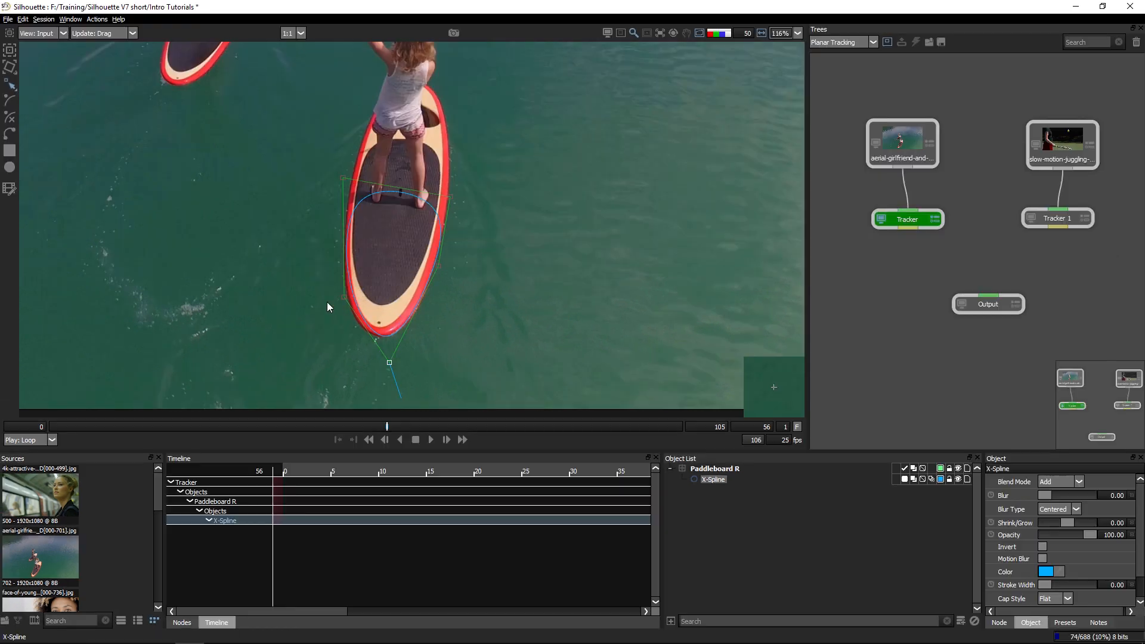
Step: Drag the spline's tail point and right-edge curve to fit the board's outline
left_click_drag(389, 363, 337, 304)
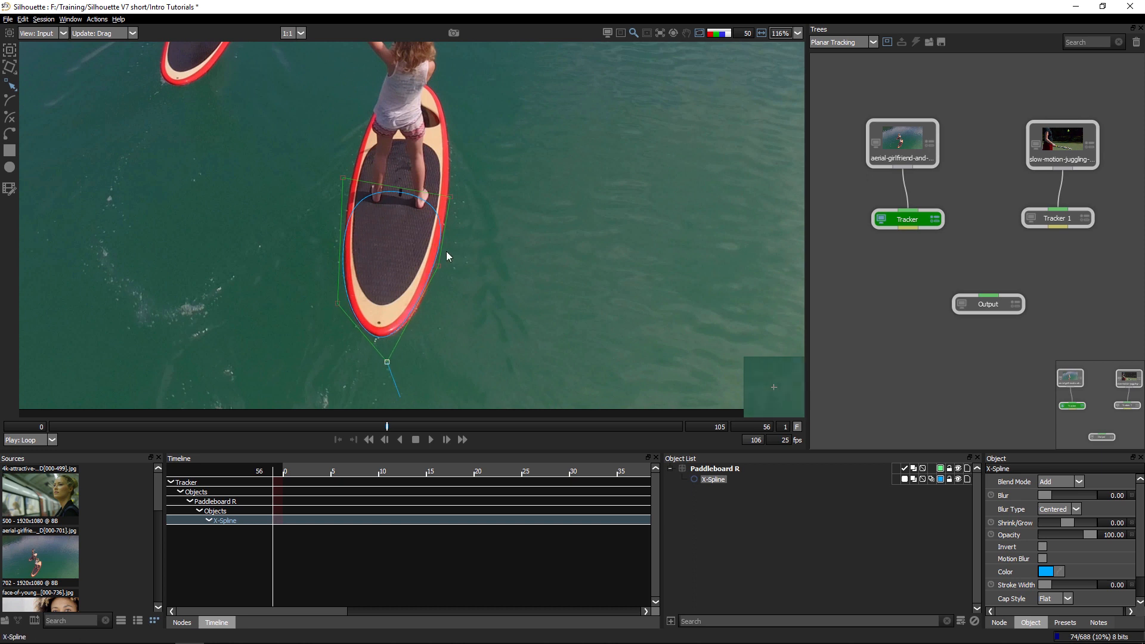
left_click_drag(386, 362, 442, 264)
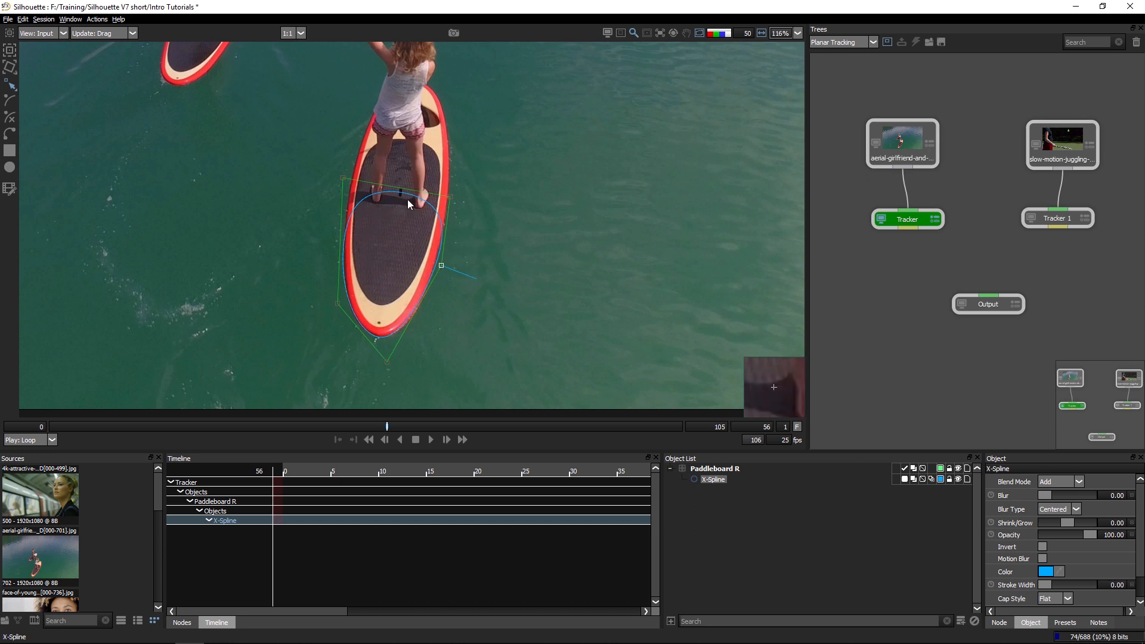
left_click(251, 621)
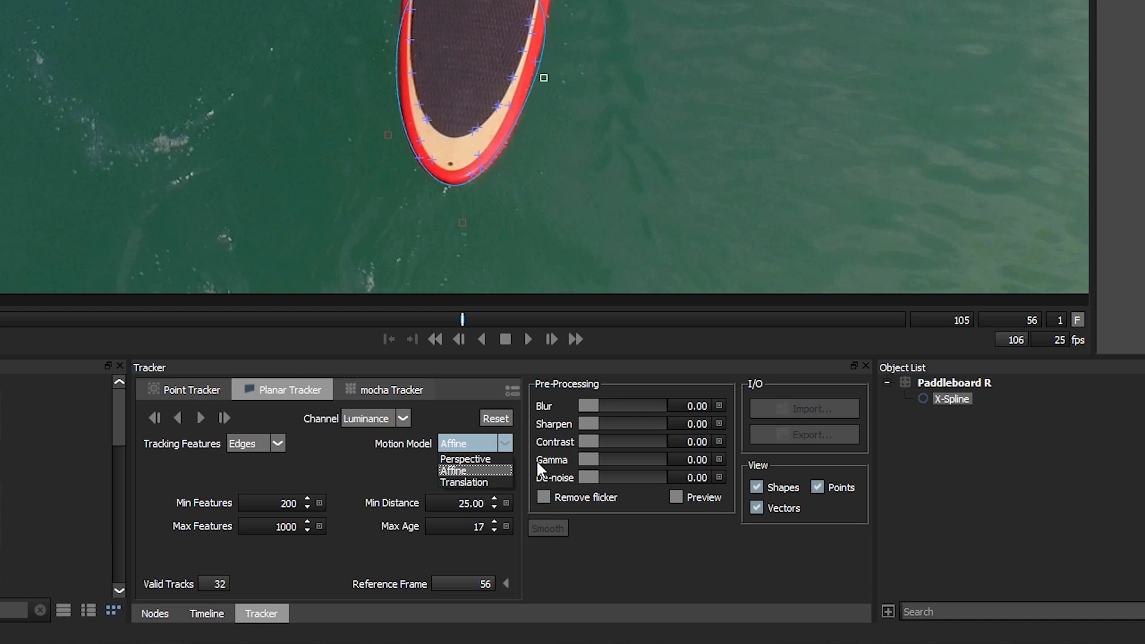
mouse_move(345, 480)
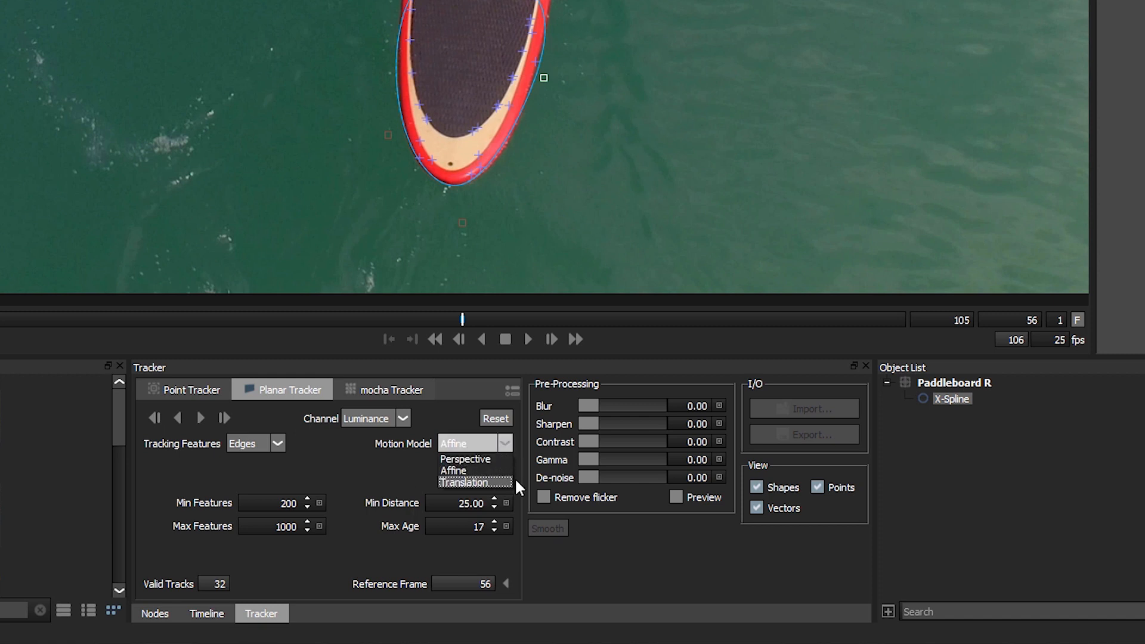
mouse_move(500, 487)
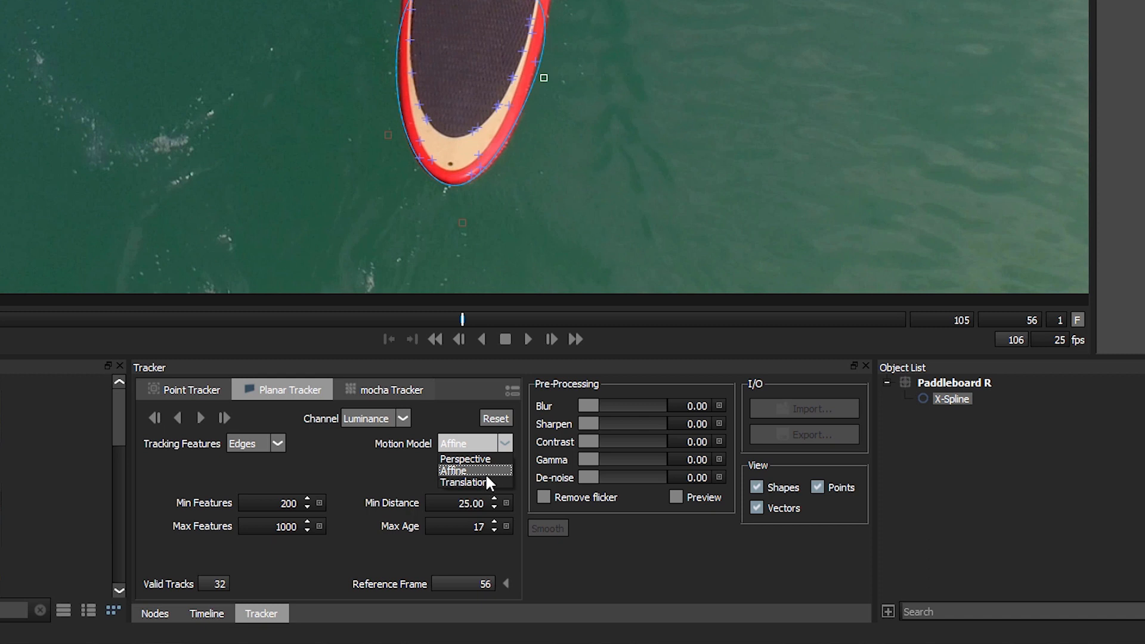
mouse_move(464, 458)
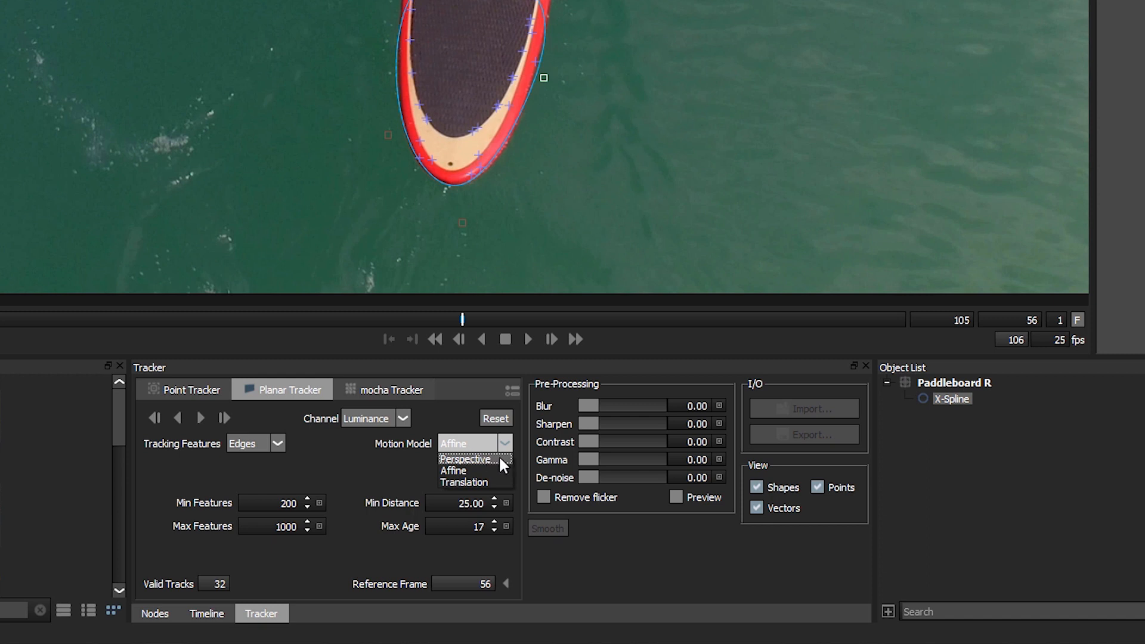
mouse_move(465, 482)
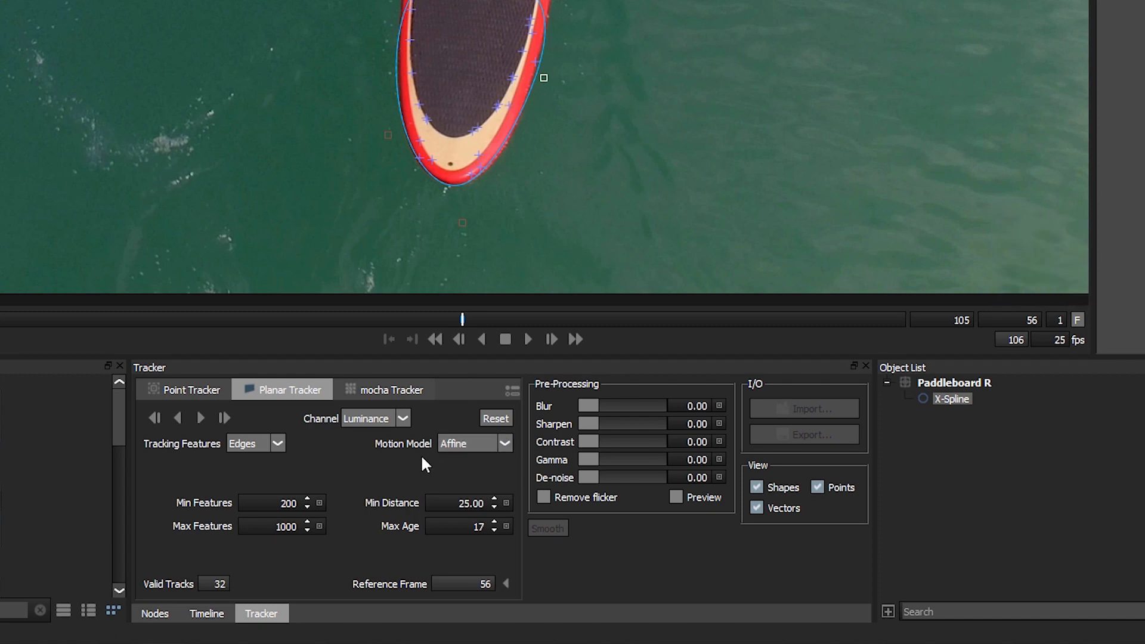
mouse_move(670, 516)
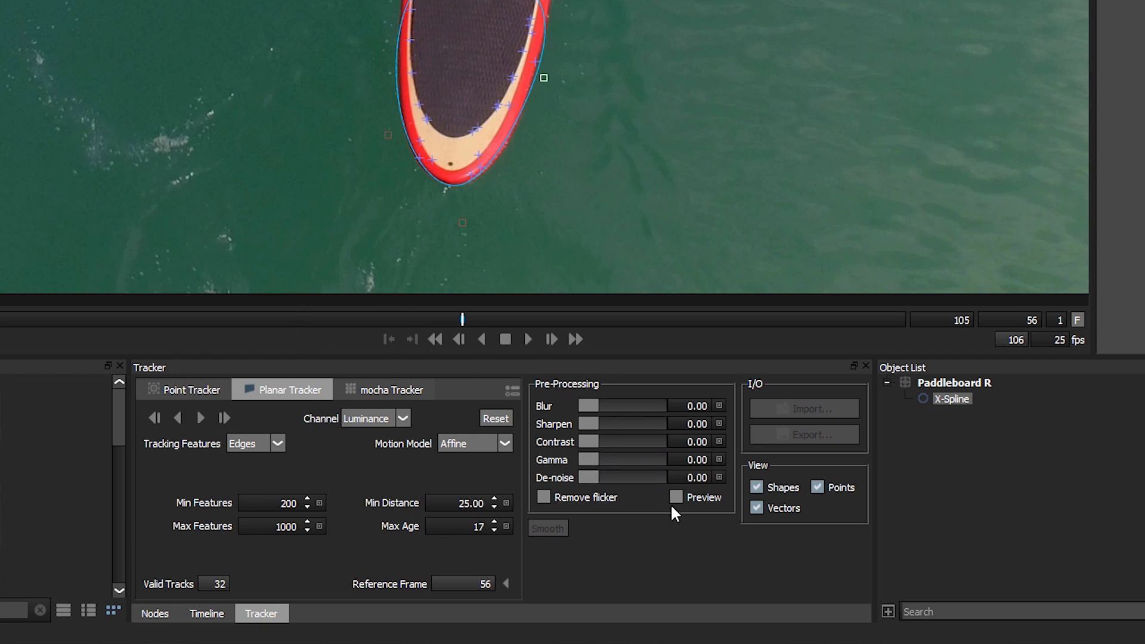
Step: Enable the Pre-Processing preview and set the tracking channel to Green after trying Red
left_click(674, 497)
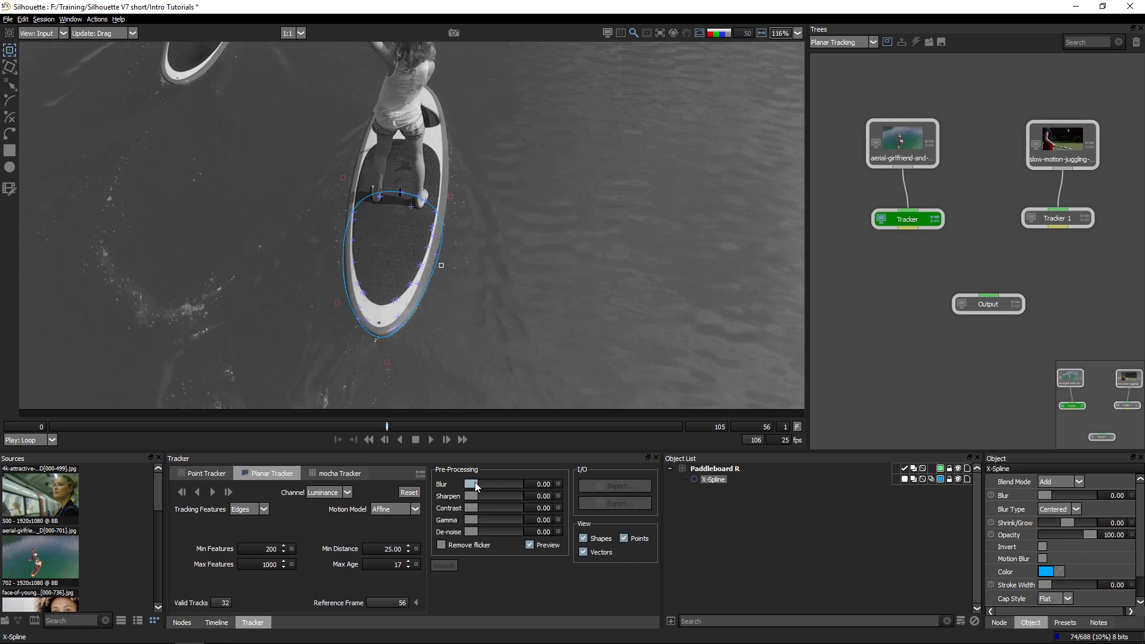
left_click(328, 491)
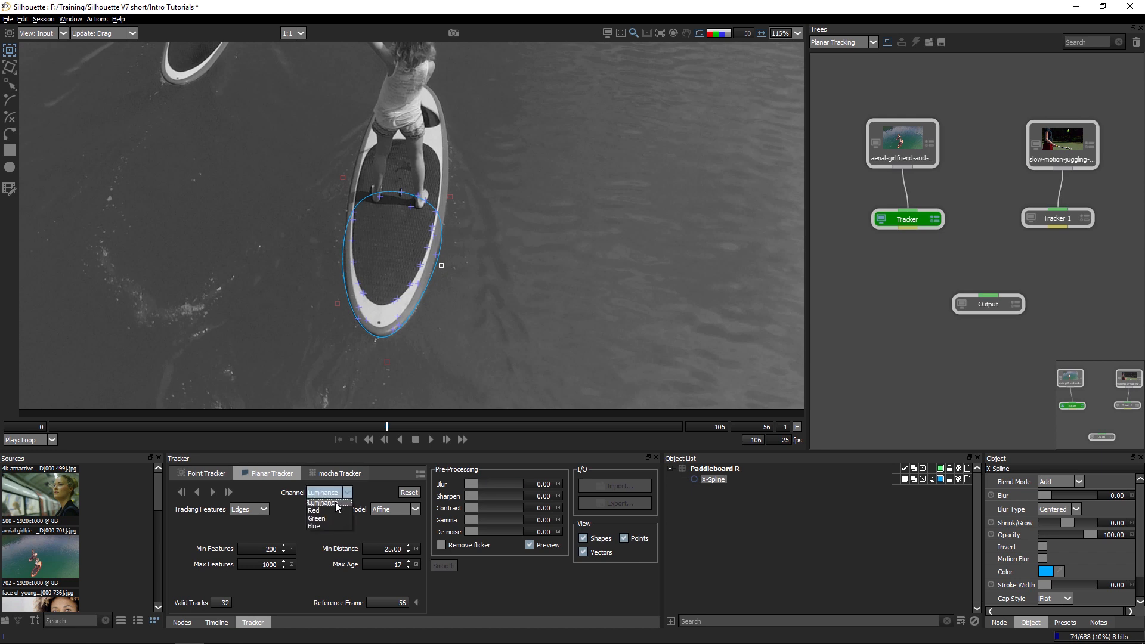
left_click(315, 509)
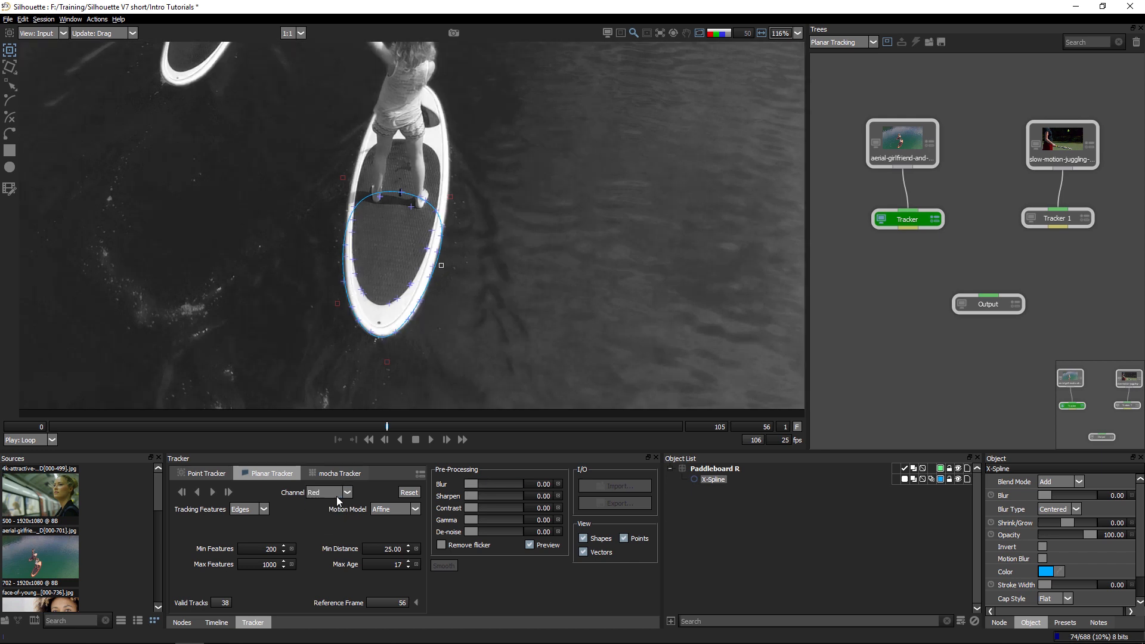
left_click(328, 492)
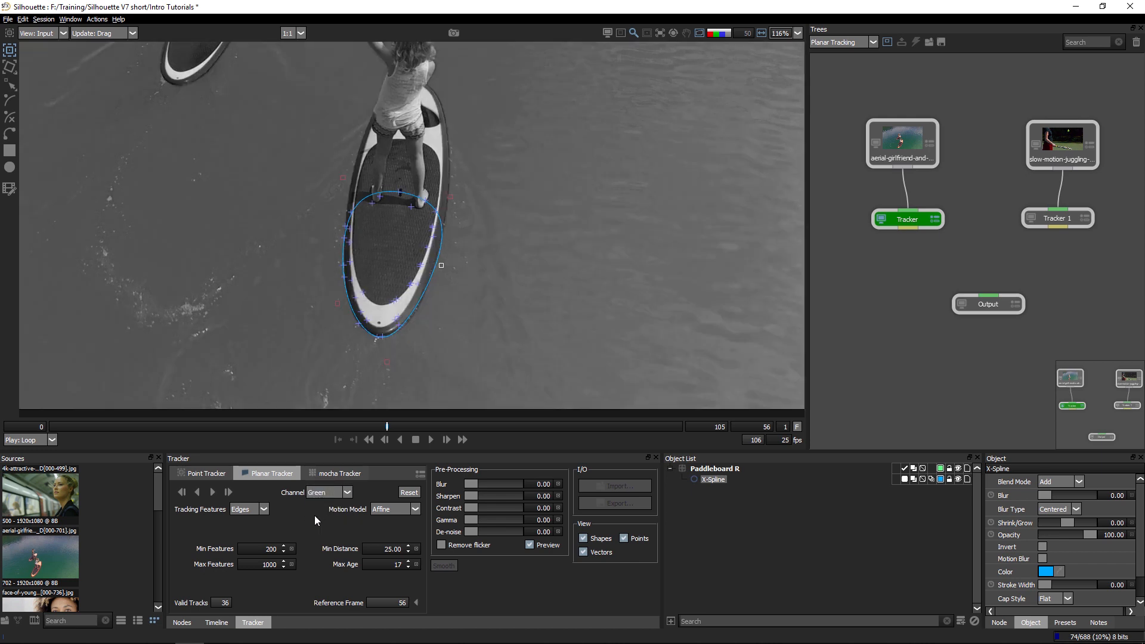
left_click(328, 491)
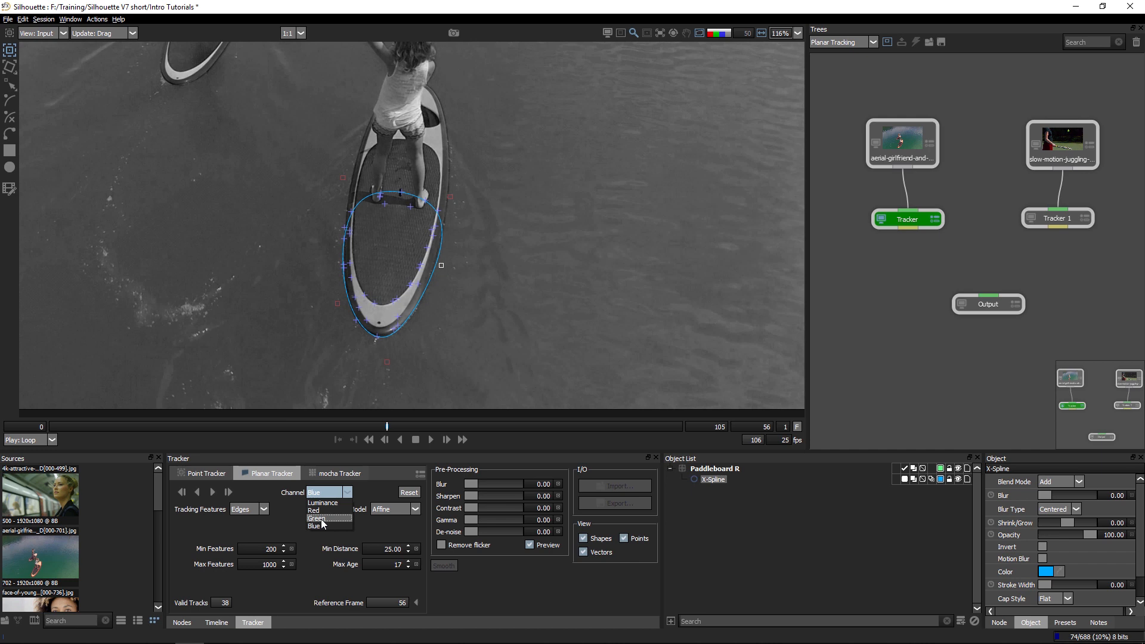
left_click(316, 517)
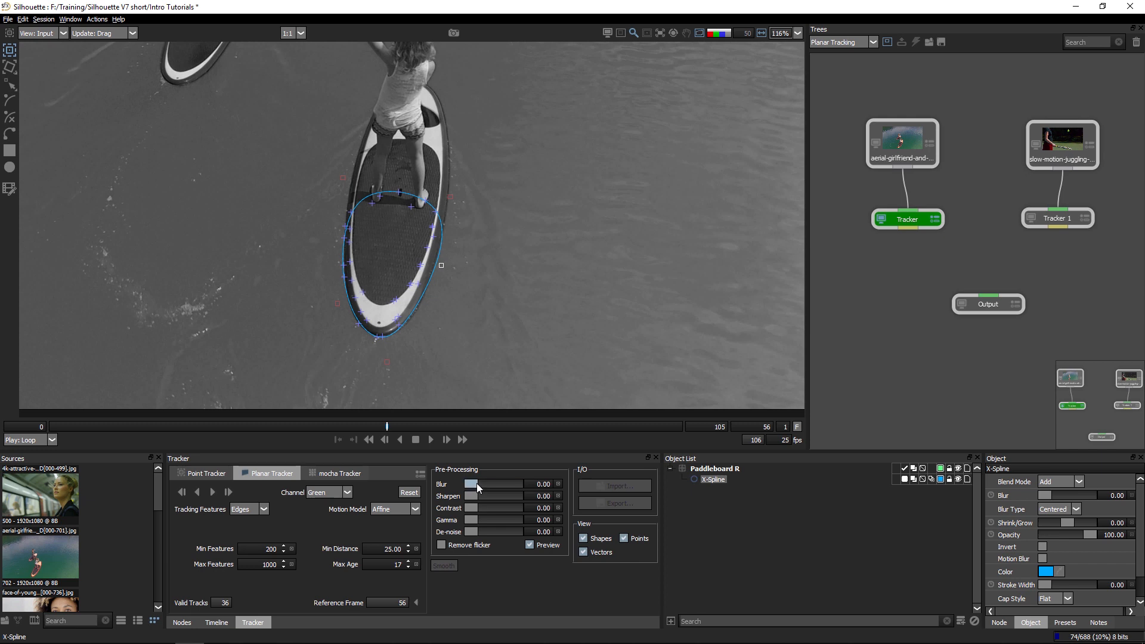
Step: Set pre-processing Blur to 0.79, Sharpen to 27.63 and Contrast to 14.47
left_click_drag(470, 484, 482, 484)
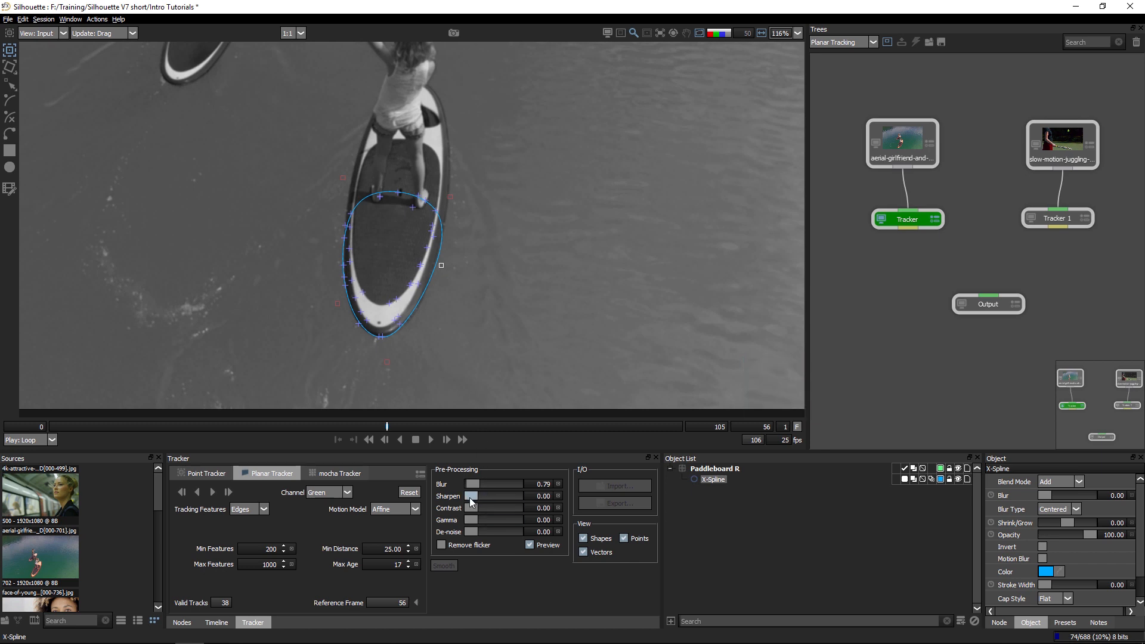
left_click_drag(473, 496, 482, 496)
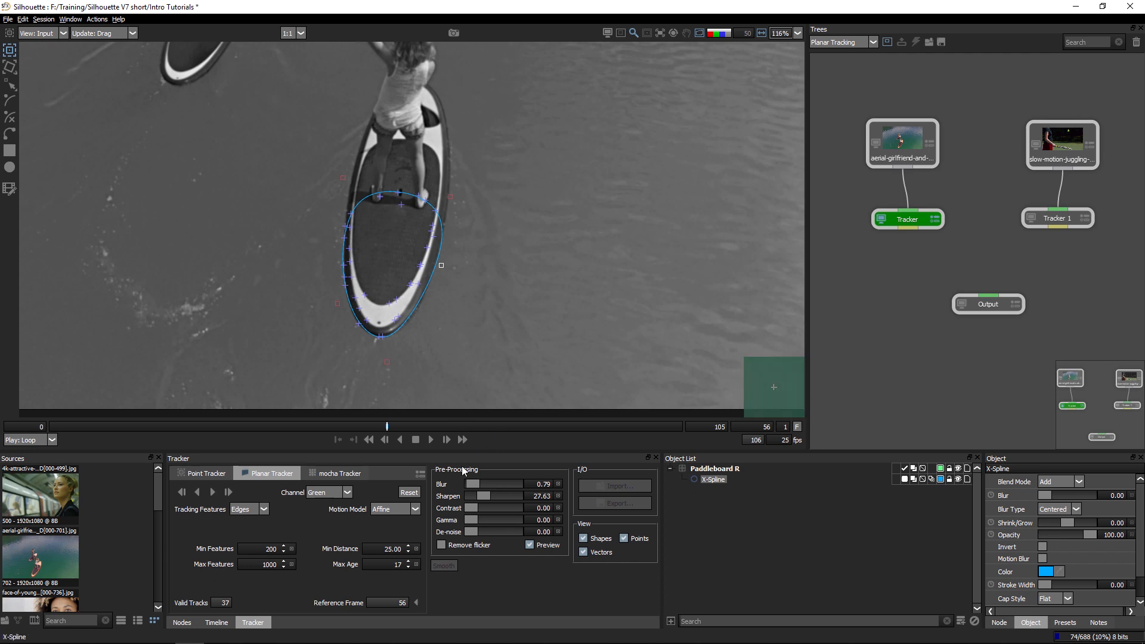
left_click_drag(471, 508, 478, 507)
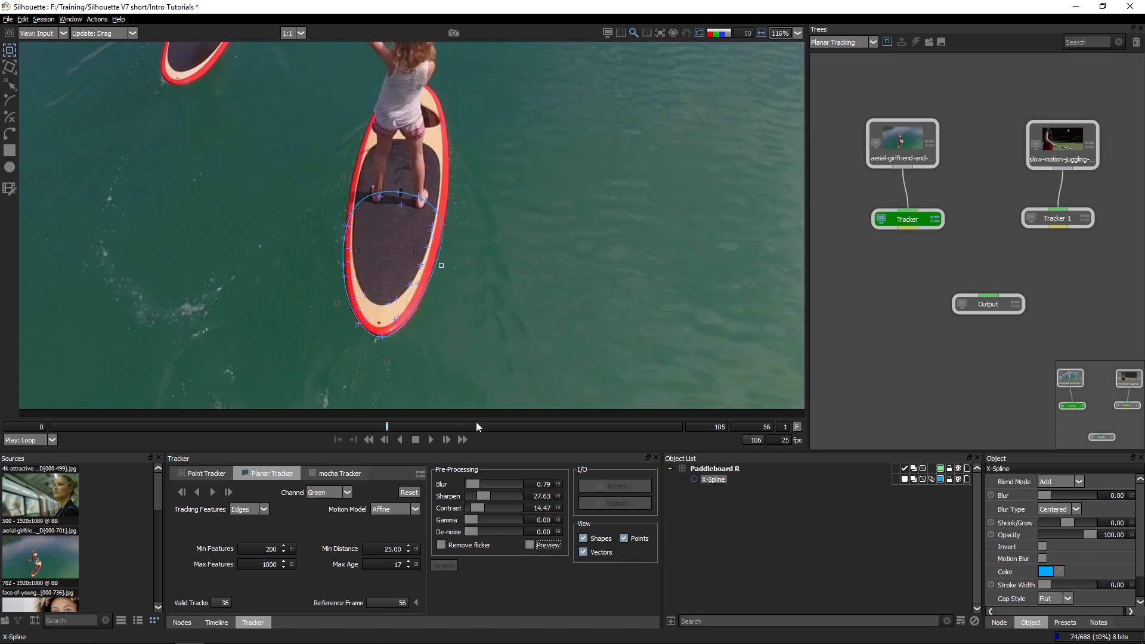
mouse_move(358, 509)
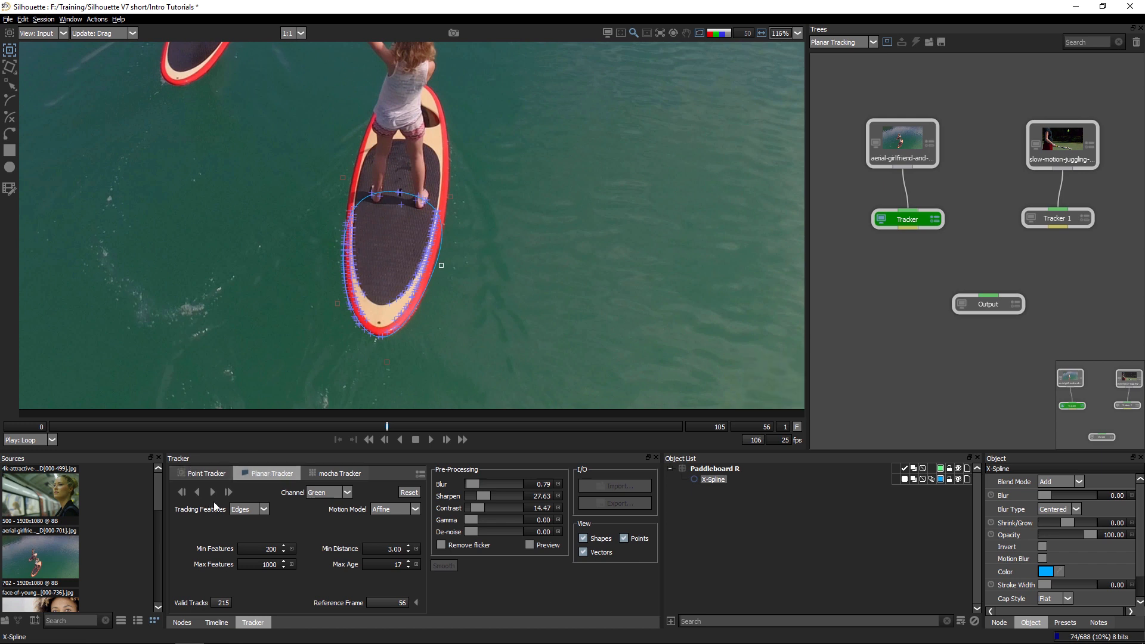
mouse_move(214, 497)
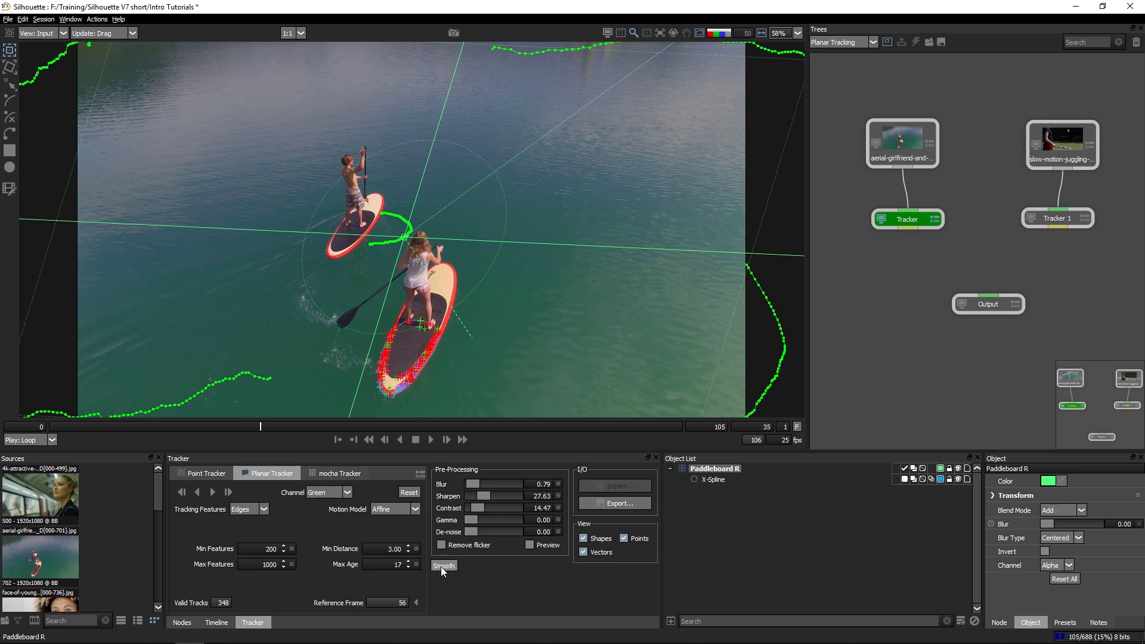
mouse_move(435, 575)
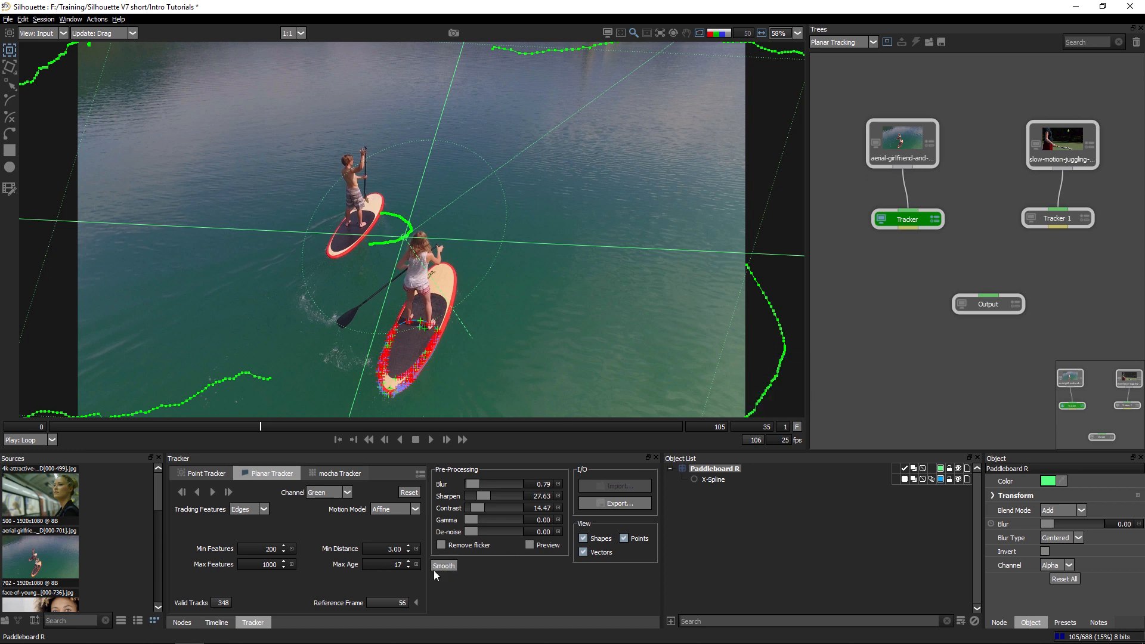
Step: Open the track smoothing controls for the Paddleboard R layer
left_click(443, 565)
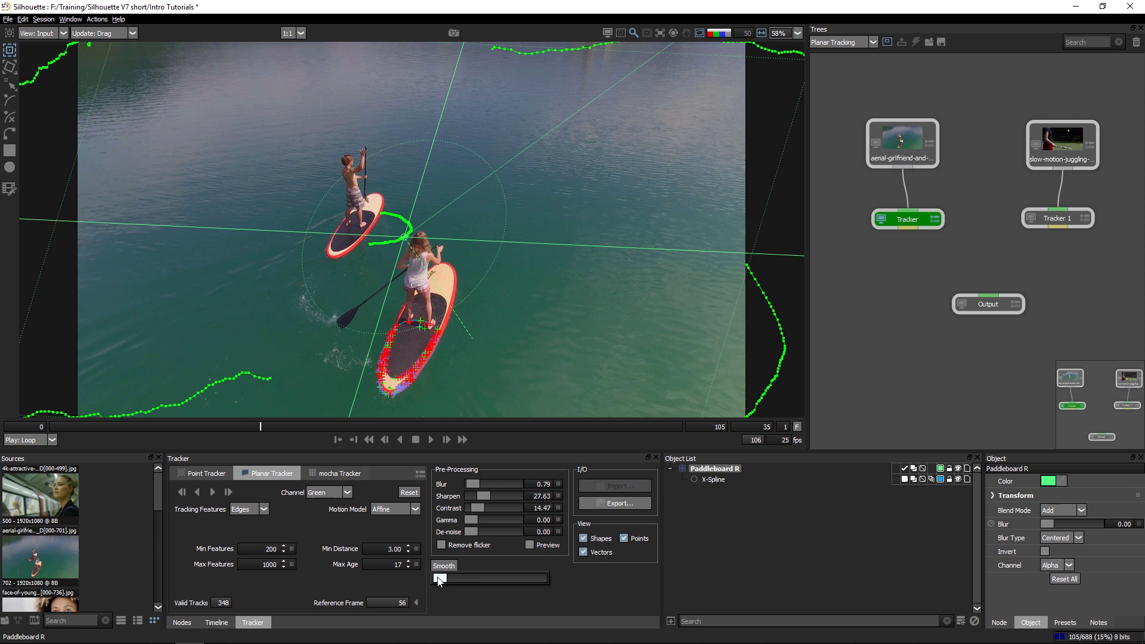
Step: Raise the Smooth amount and apply it to create the Paddleboard R smooth layer
left_click_drag(438, 578, 500, 578)
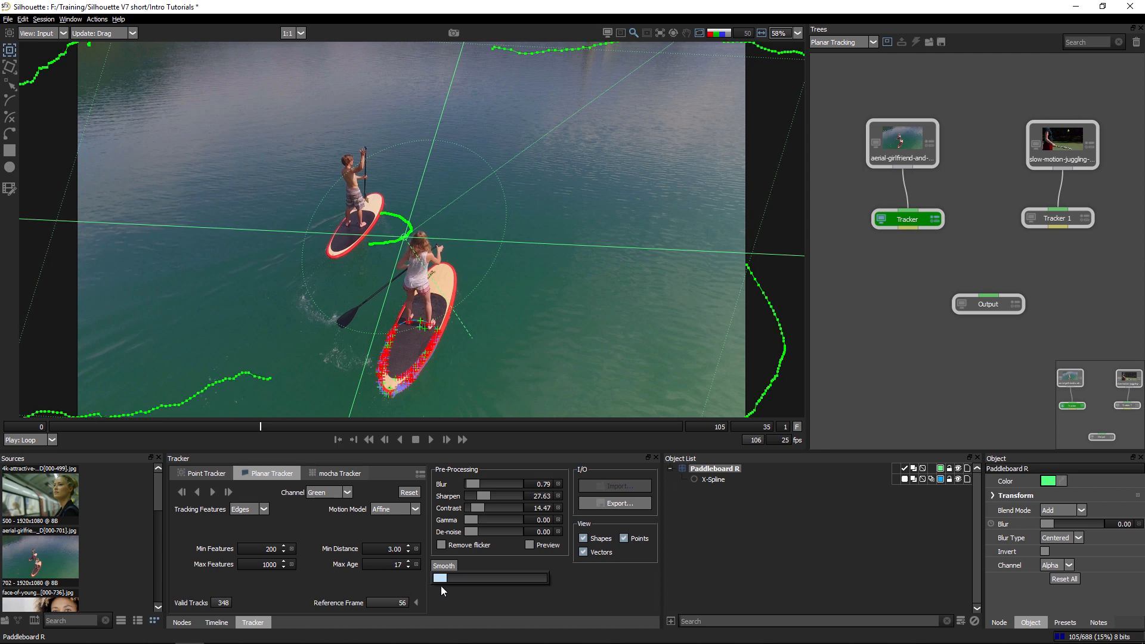
left_click(714, 468)
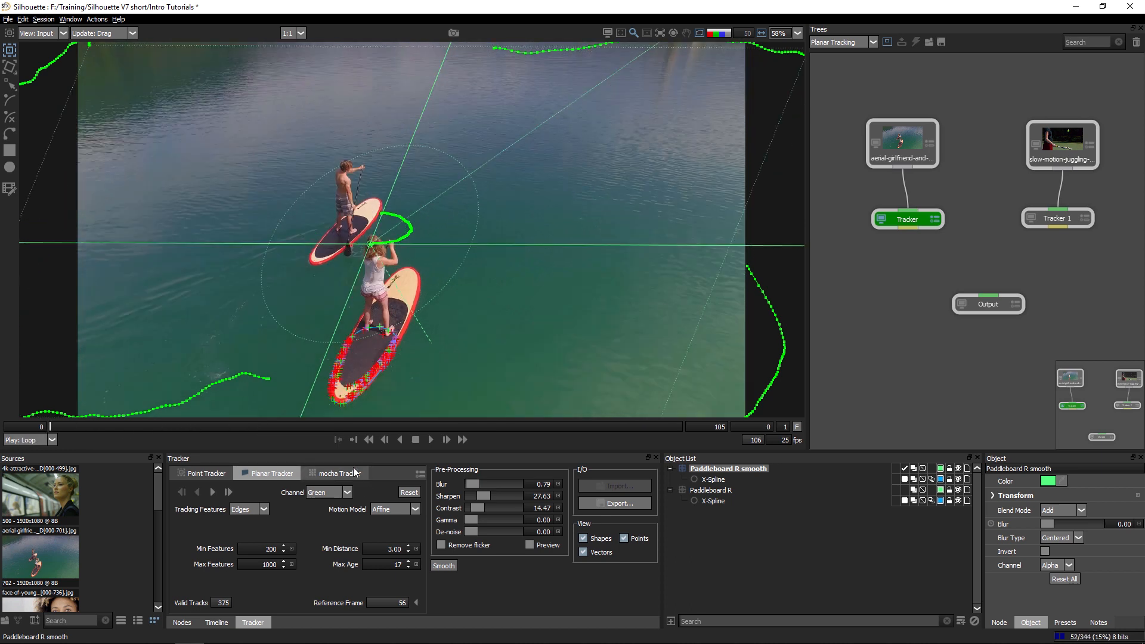
Step: Play back the shot, then stop and return to the first frame
left_click(430, 438)
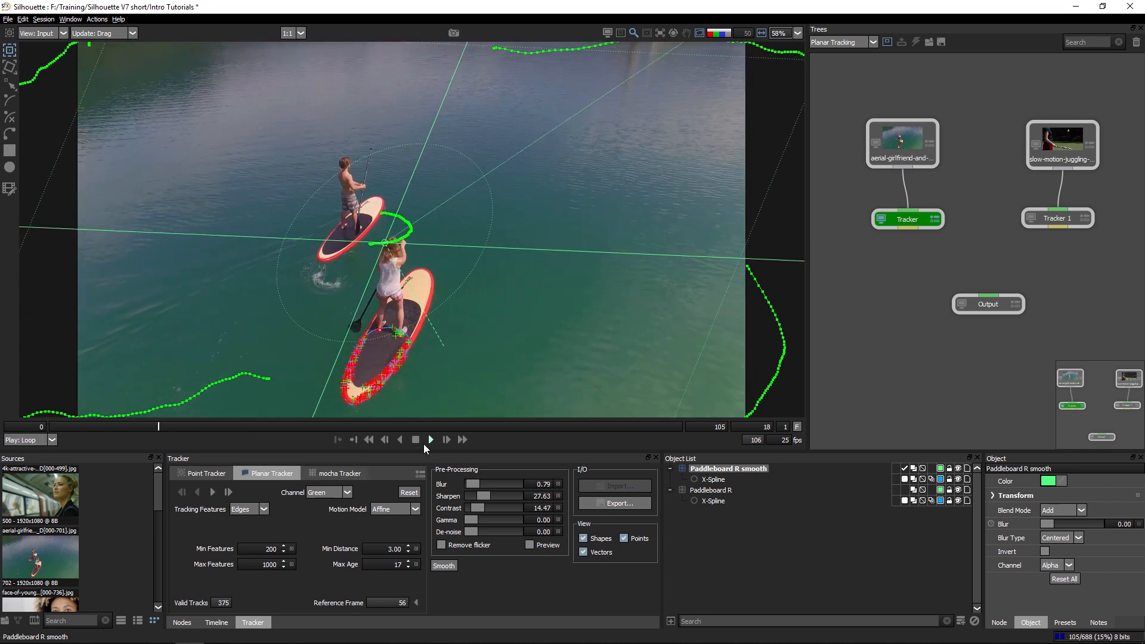
left_click(416, 439)
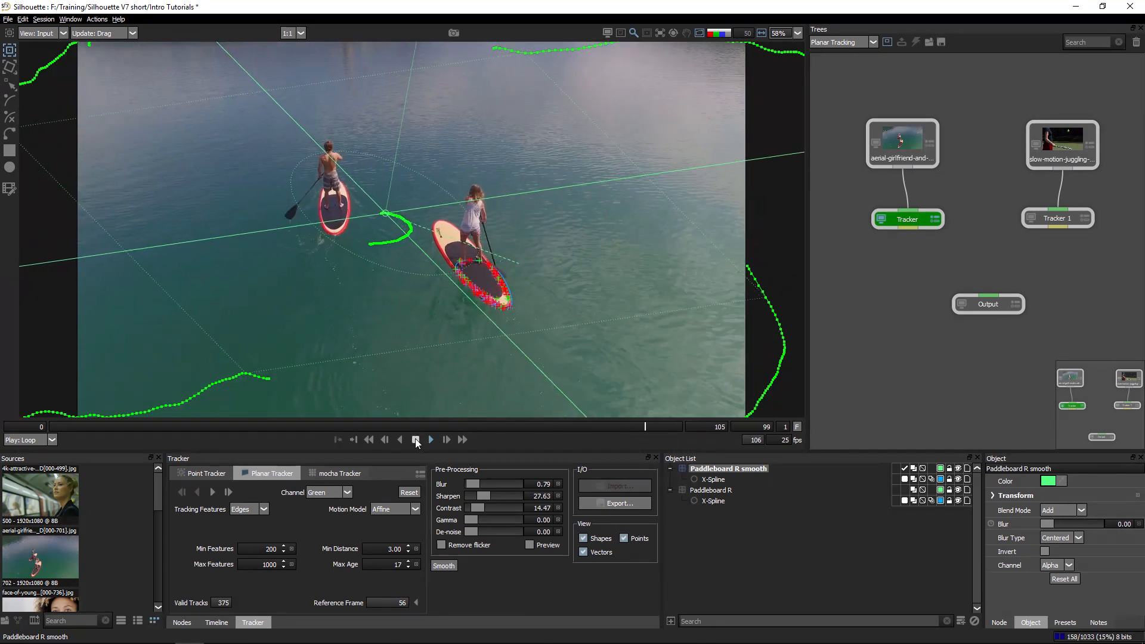
left_click(429, 439)
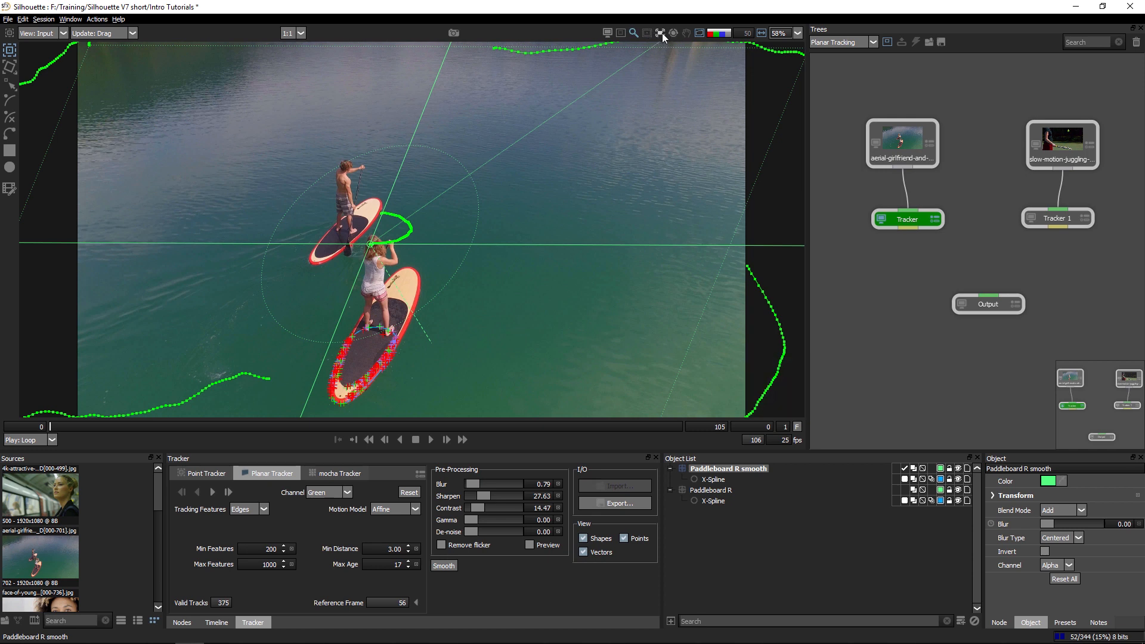
mouse_move(661, 36)
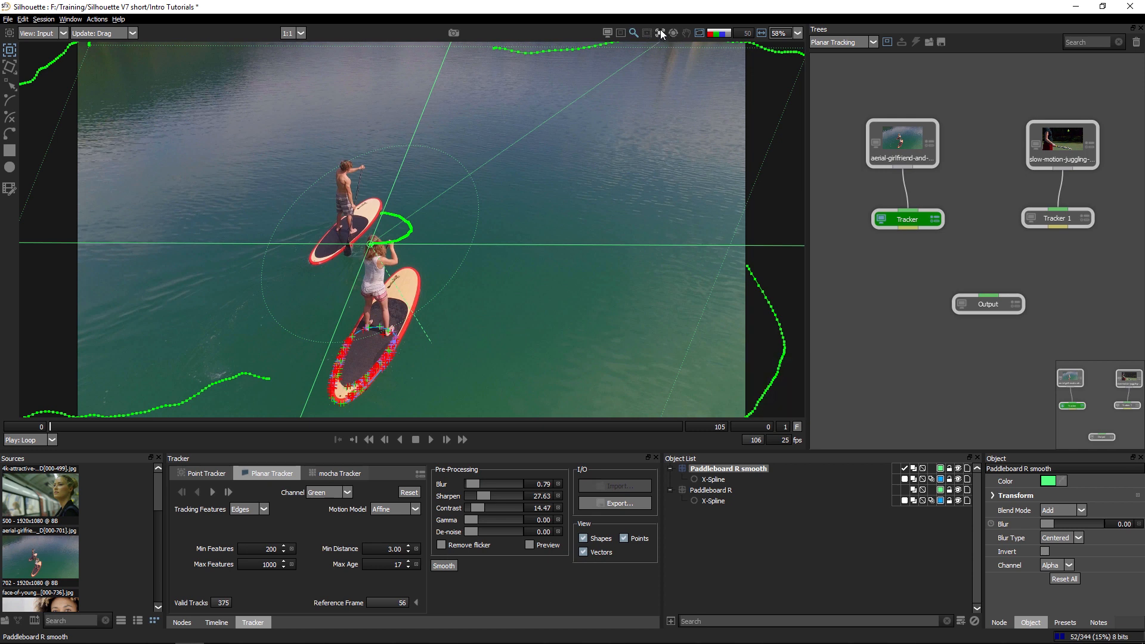
Step: Stabilize the viewer on the Paddleboard R smooth track and play the stabilized footage
left_click(659, 32)
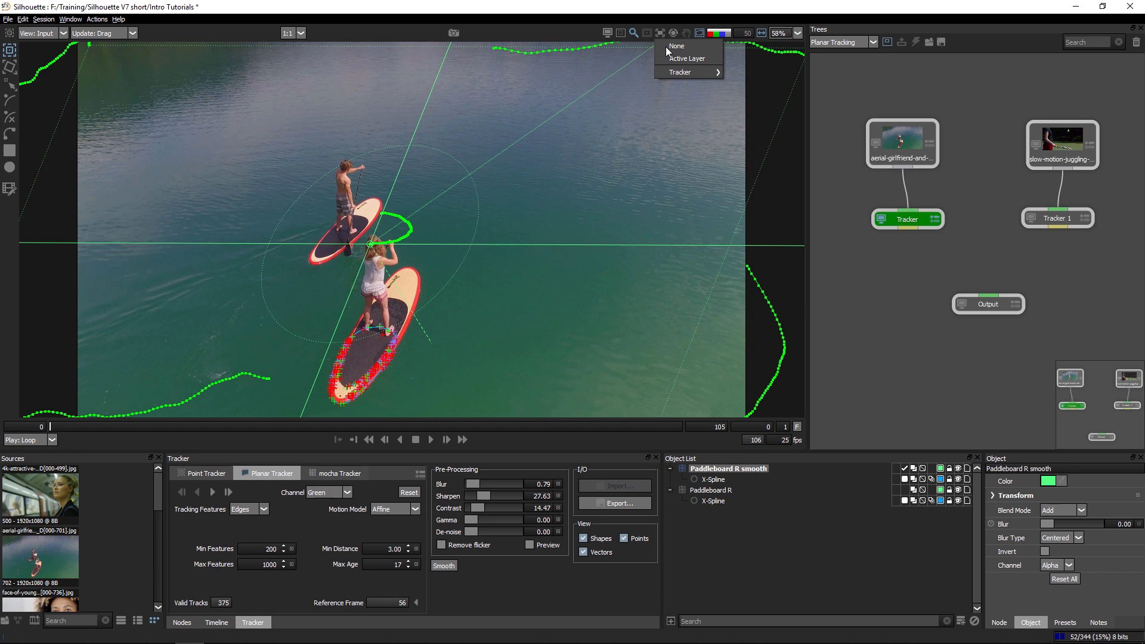
mouse_move(664, 39)
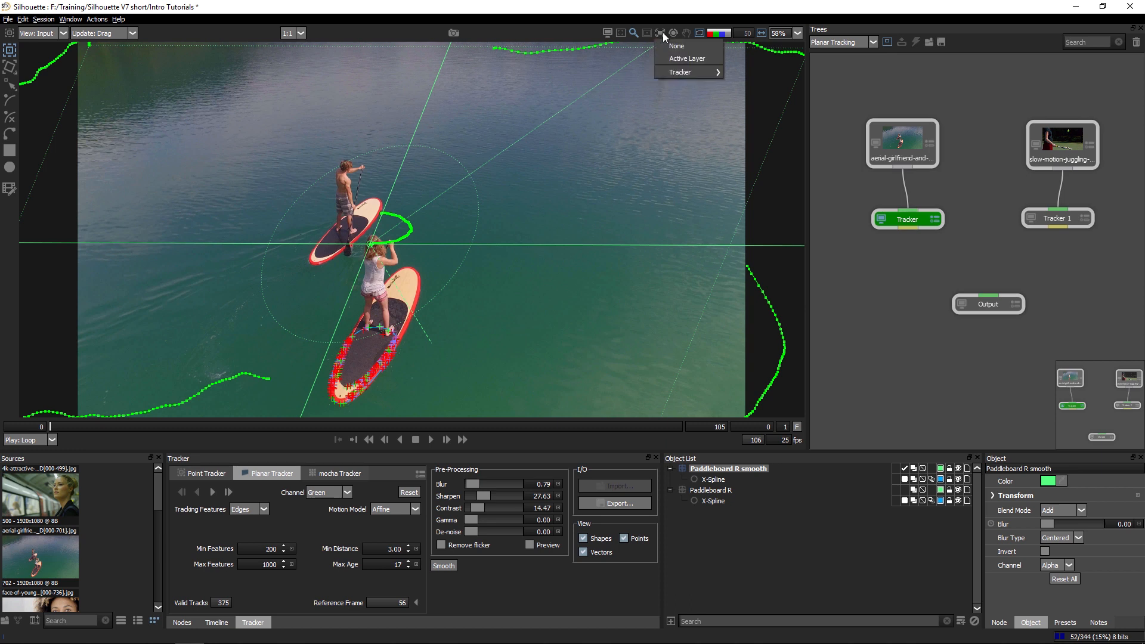
mouse_move(680, 72)
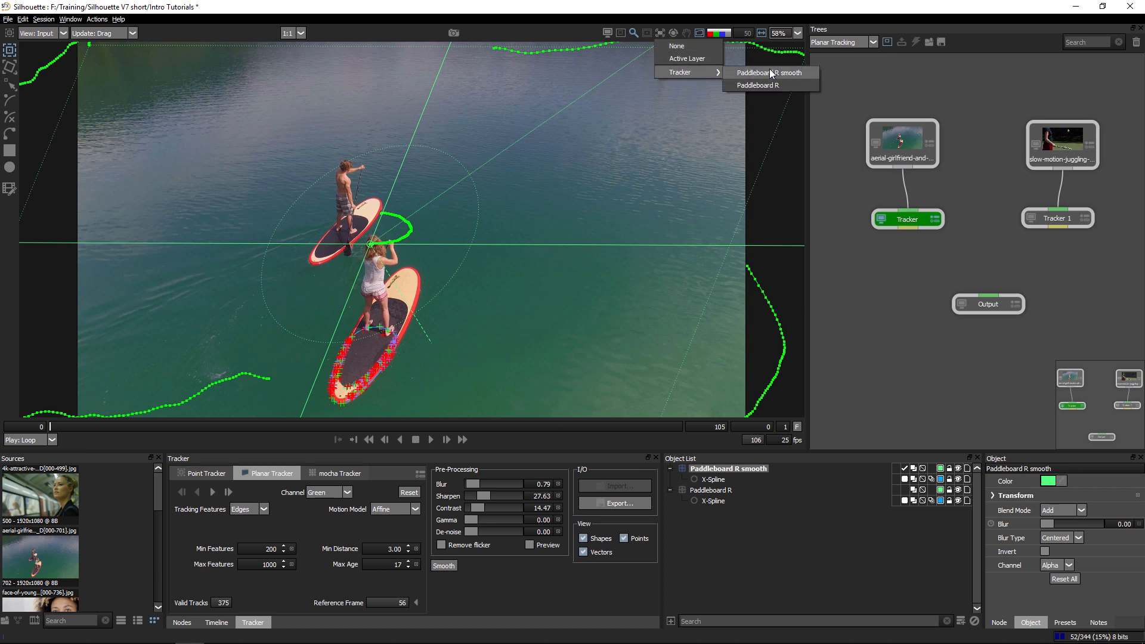
left_click(767, 72)
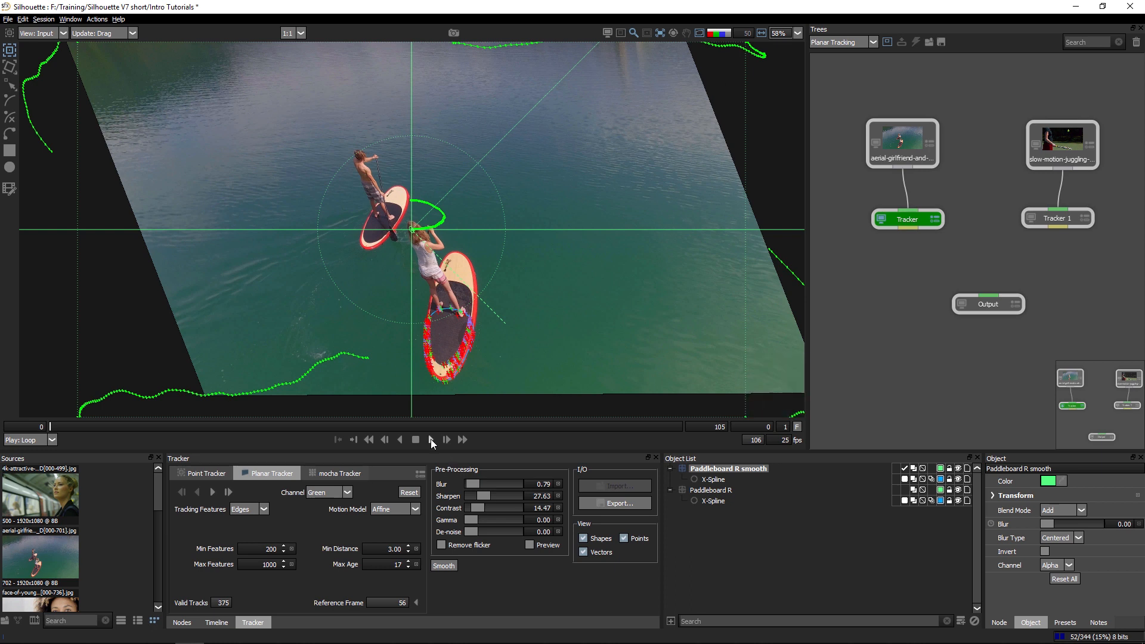
left_click(430, 439)
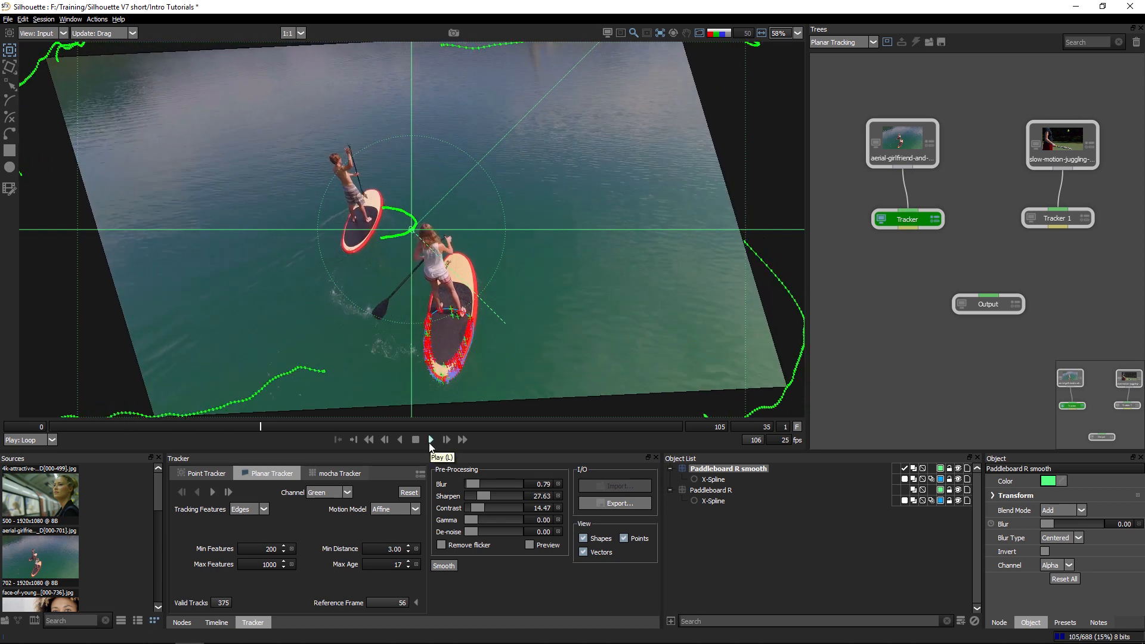
left_click(429, 438)
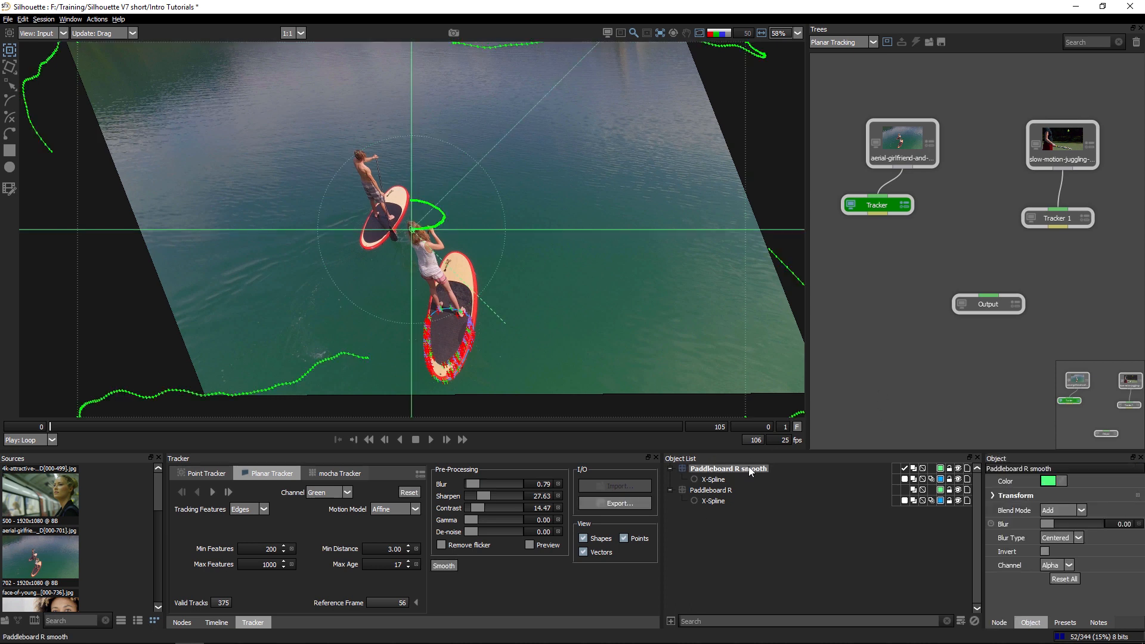
Step: Select the Paddleboard R smooth layer in the Object List as the roto basis
left_click(23, 19)
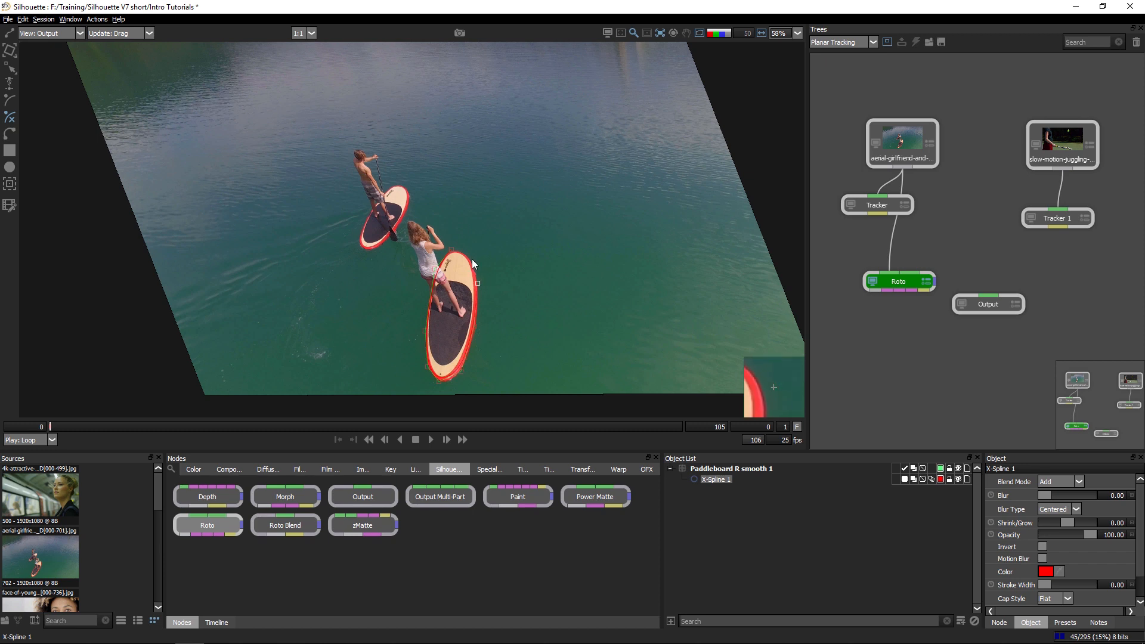
Step: Outline the woman's front paddleboard with an X-Spline on the Paddleboard R smooth layer, then scrub to check it
left_click_drag(473, 283, 451, 243)
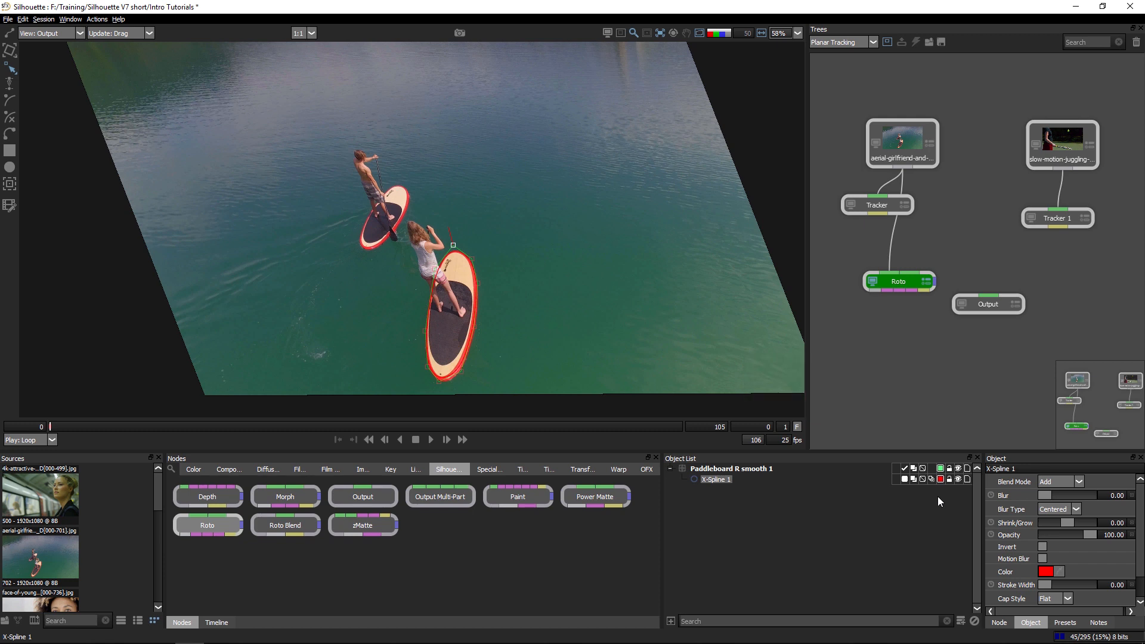
left_click(1045, 571)
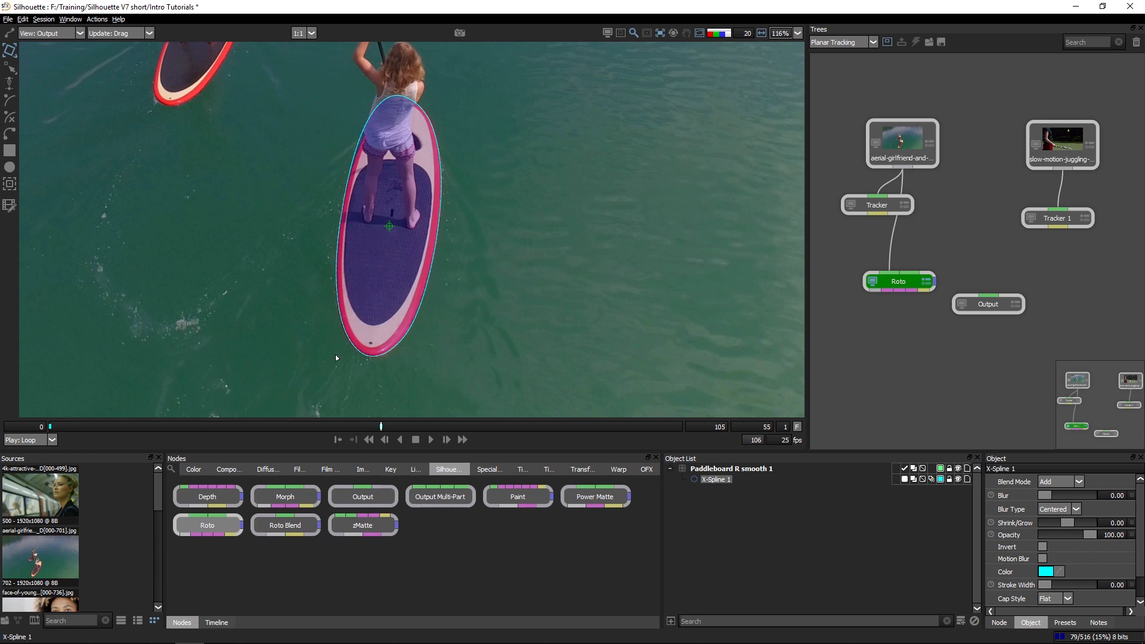
left_click(388, 227)
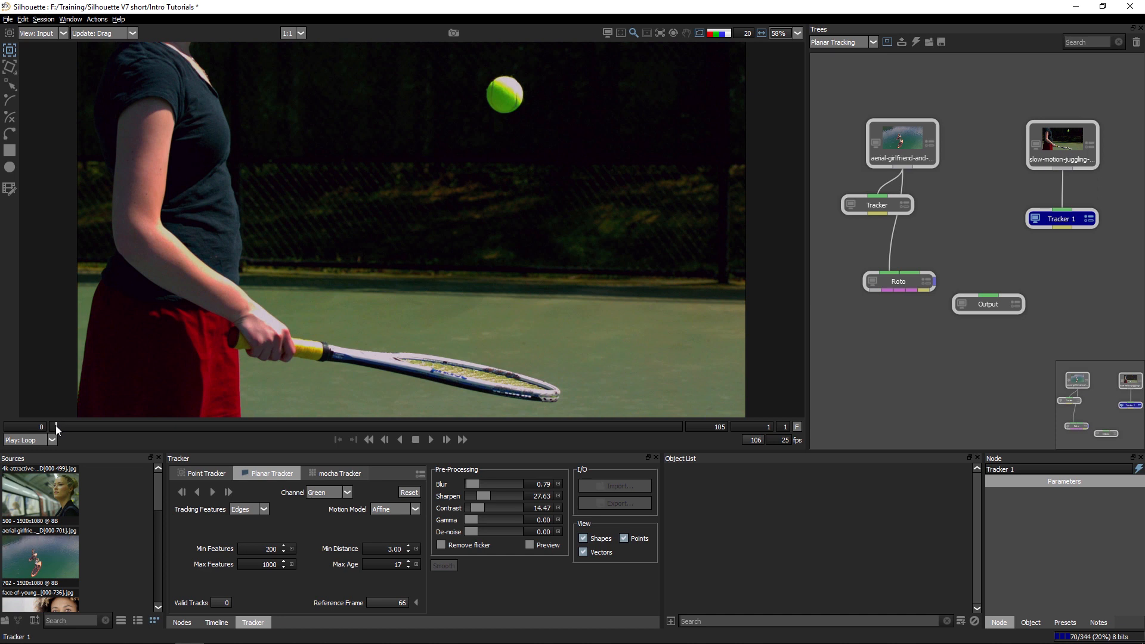
Step: Return the tennis clip to frame 0 and select the new Ball layer
left_click_drag(55, 426, 151, 426)
type("Ball")
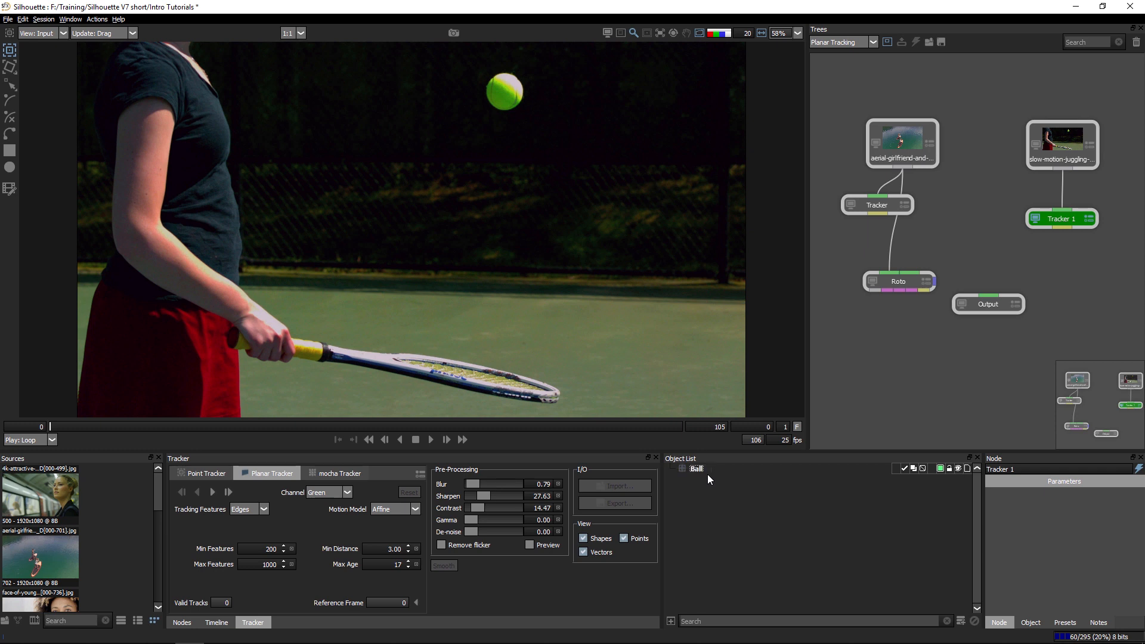
left_click(216, 621)
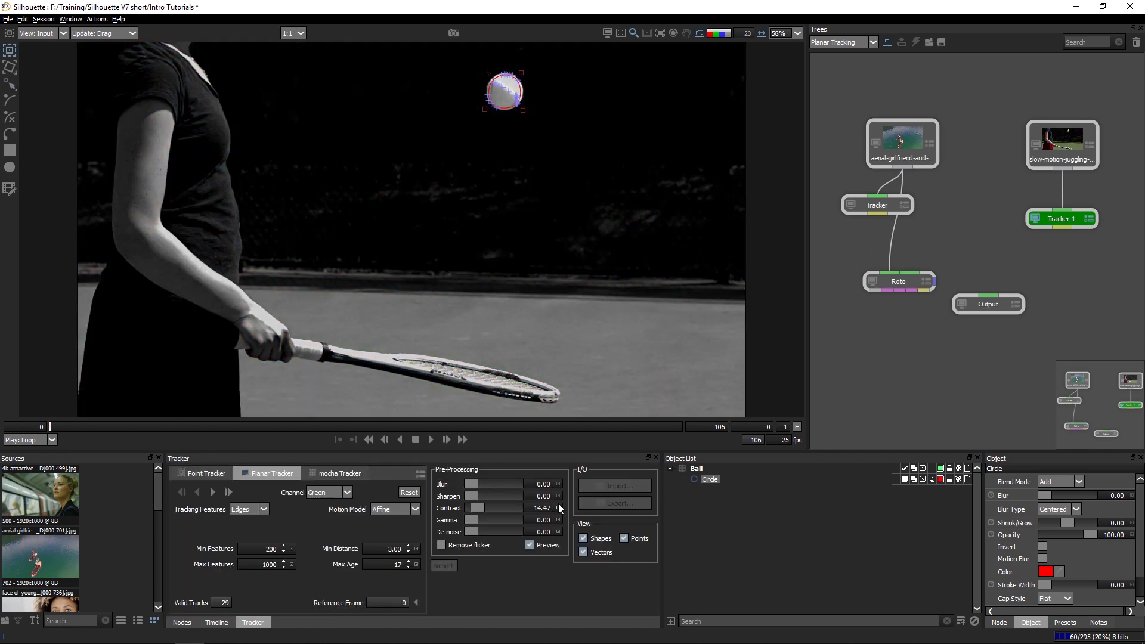
Step: Set pre-processing contrast to 0, blur to 1.84, and track on the Red channel
left_click(558, 508)
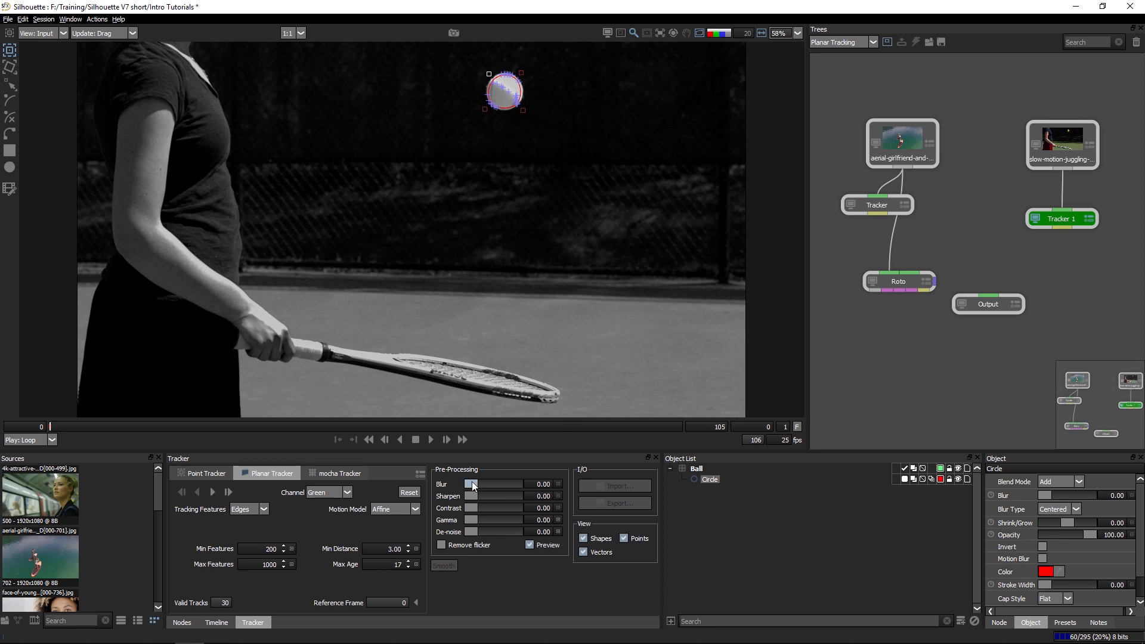
left_click_drag(470, 484, 476, 483)
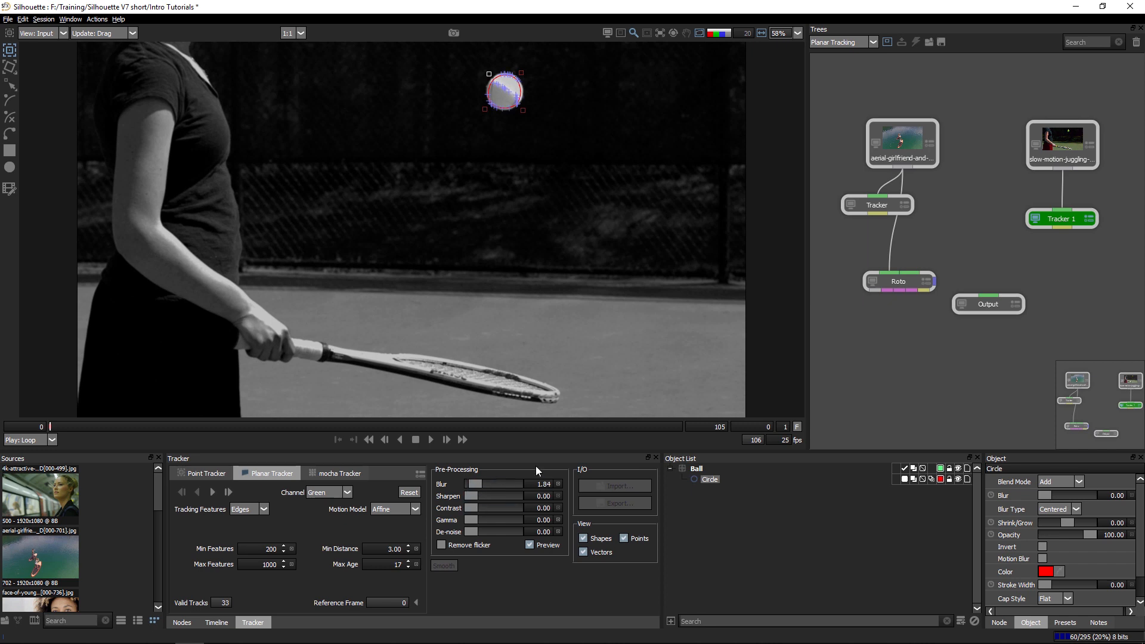
mouse_move(279, 509)
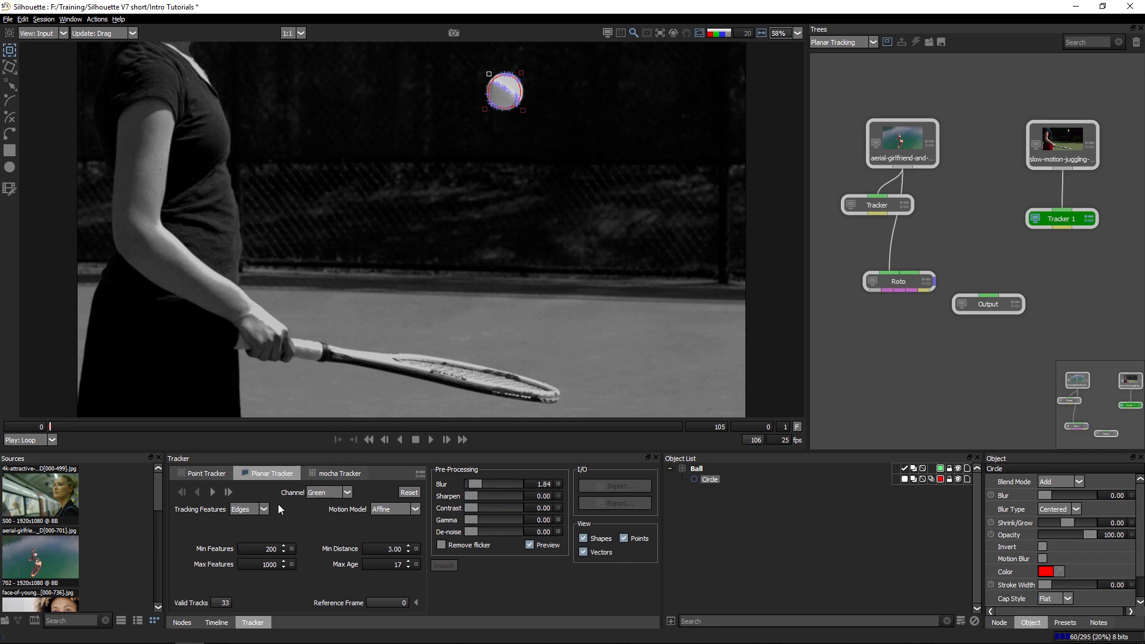
left_click(325, 491)
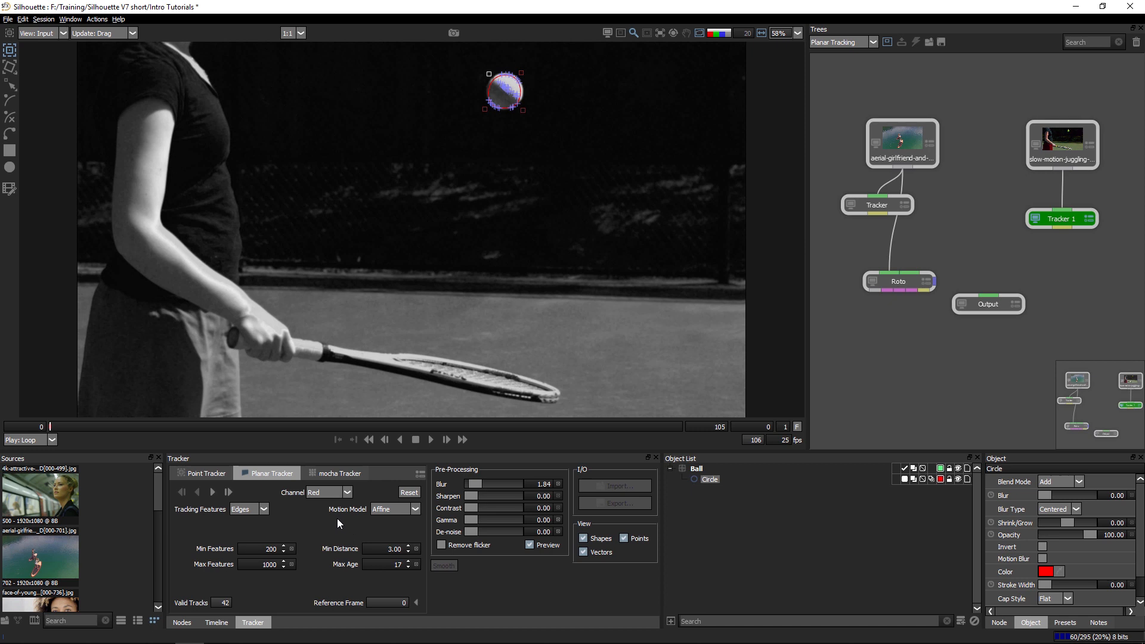
mouse_move(211, 523)
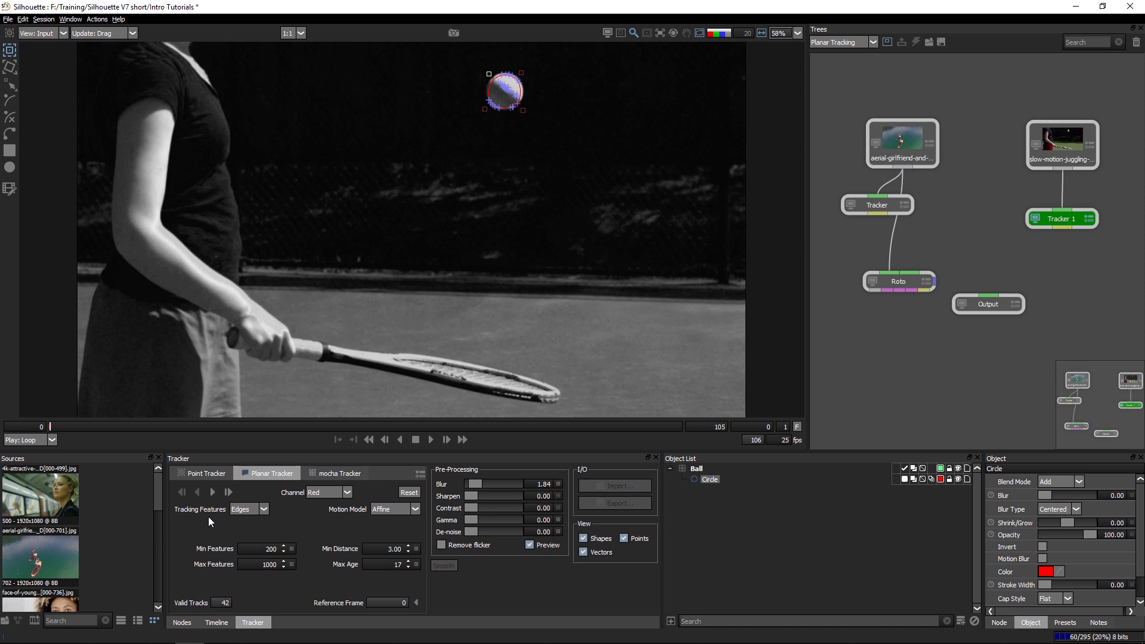
Step: Use Edges features with a Translation motion model and track the ball forward
left_click(248, 509)
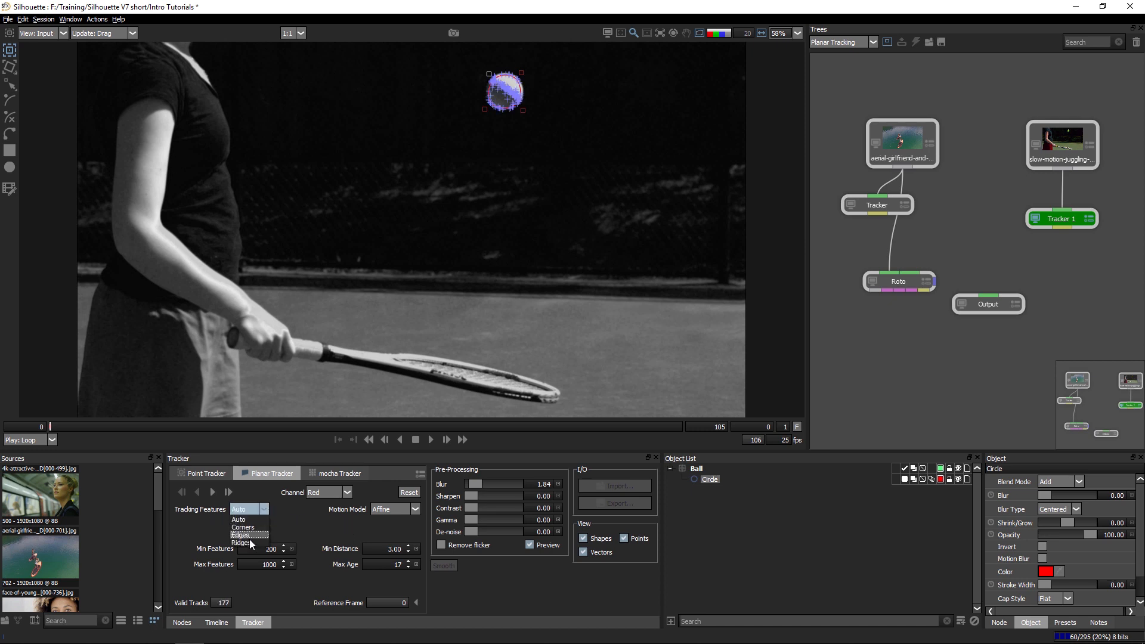
left_click(240, 534)
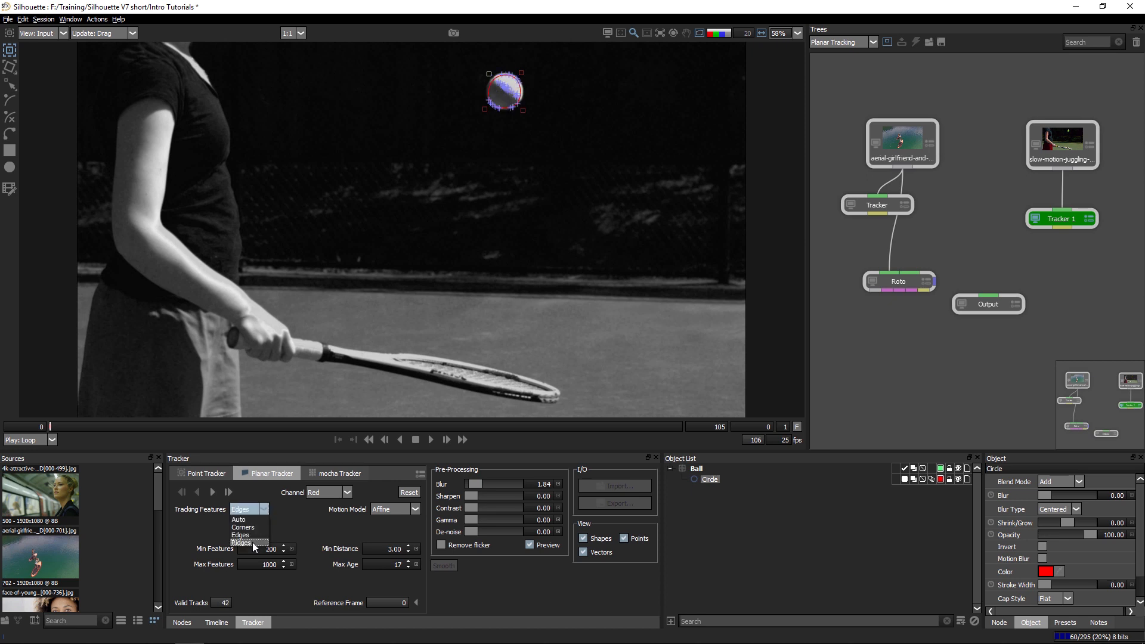
left_click(241, 542)
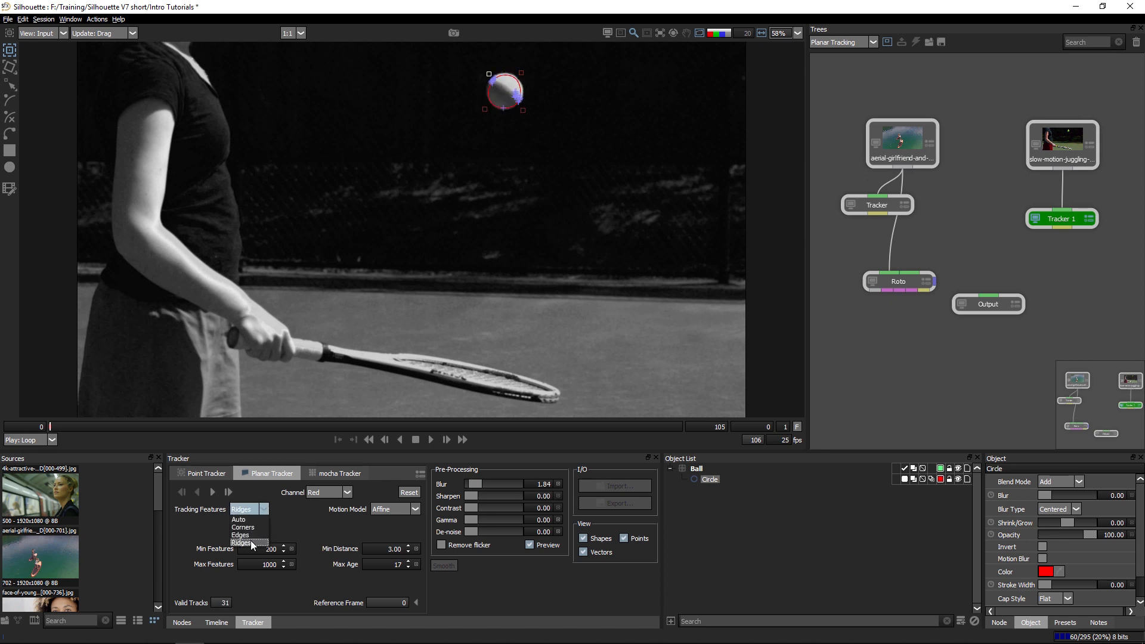
left_click(240, 534)
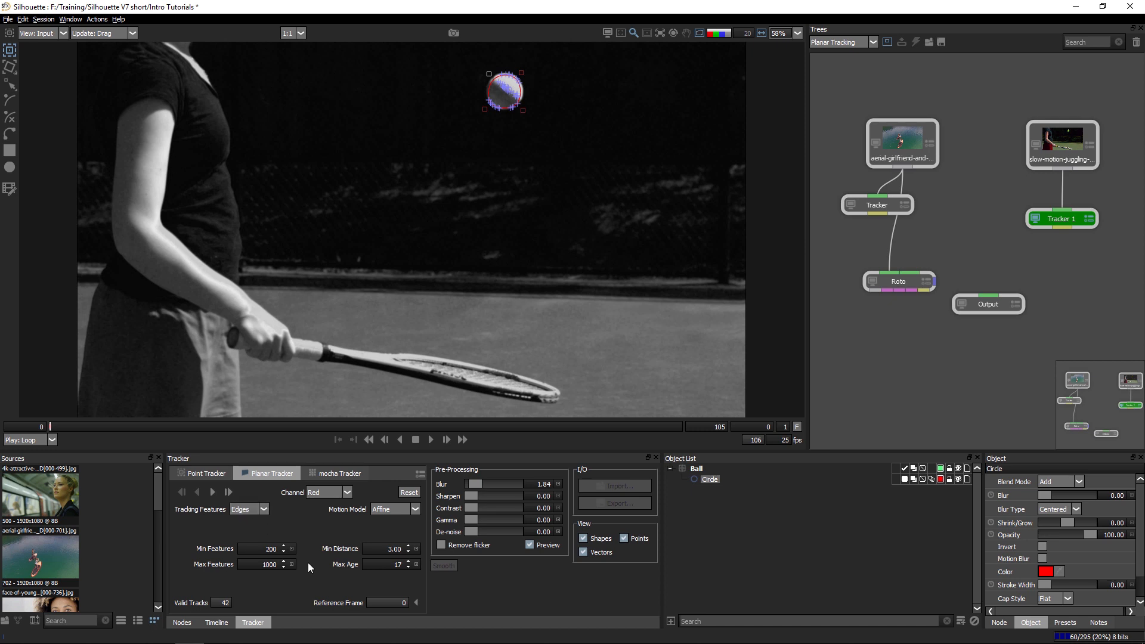
mouse_move(396, 505)
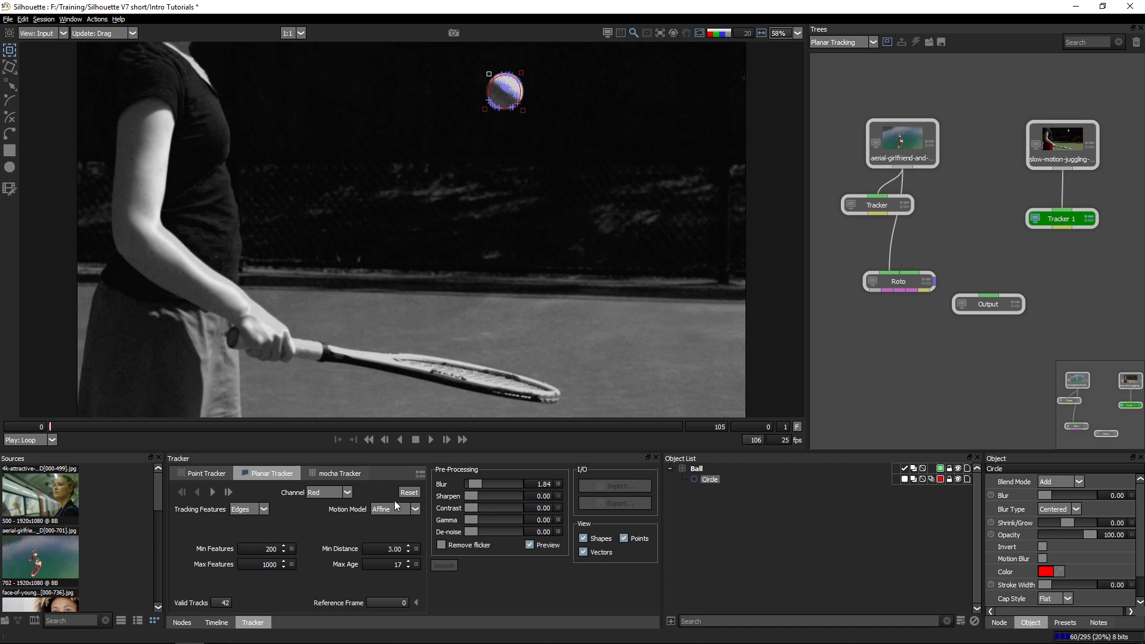
left_click(393, 508)
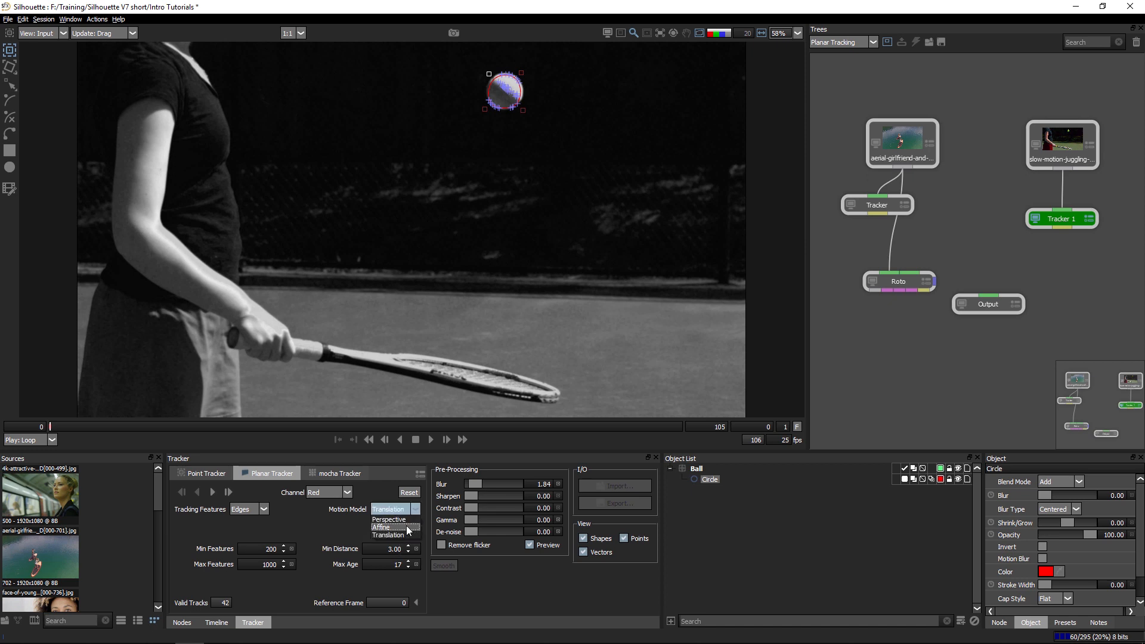
left_click(391, 534)
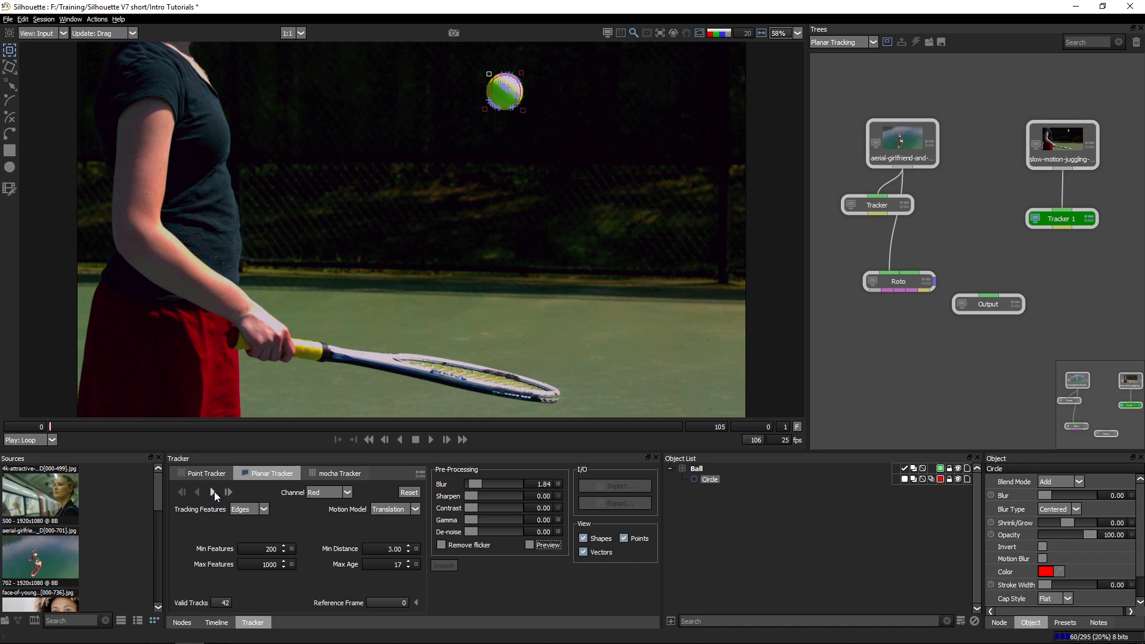
left_click(228, 492)
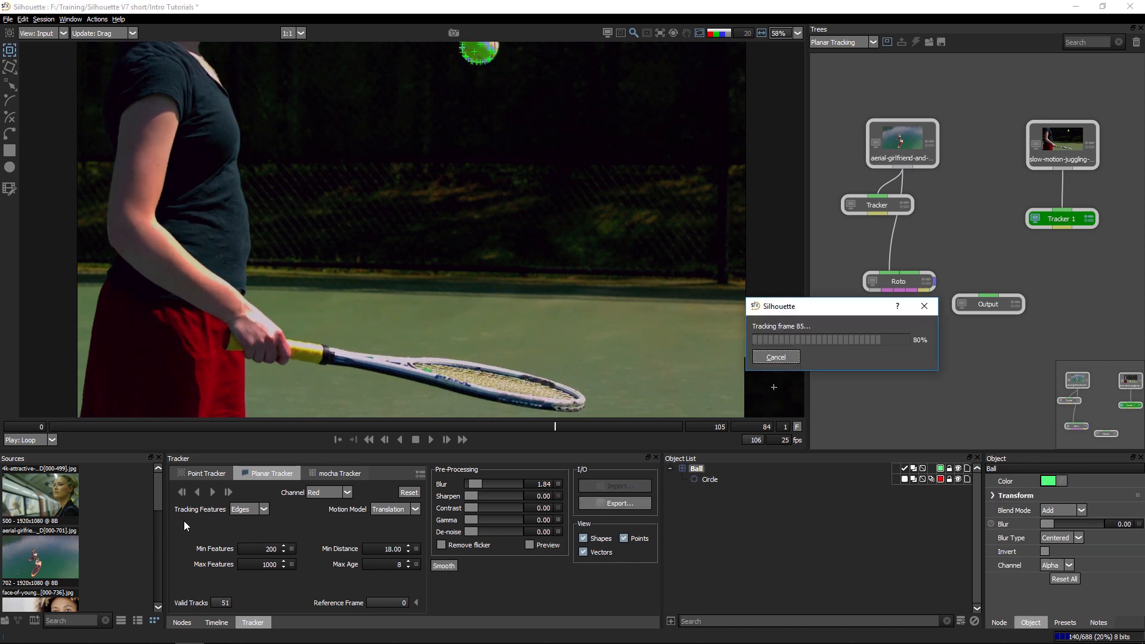